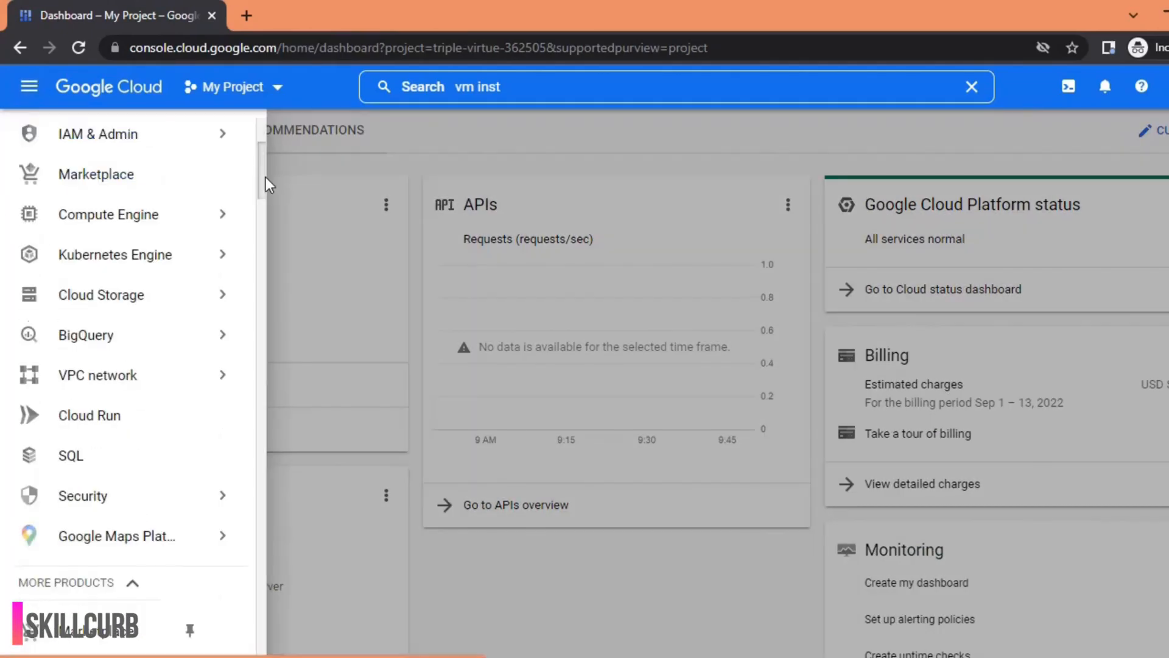
Open BigQuery, pin the public datasets and open the San Francisco Street Trees dataset
left_click(85, 334)
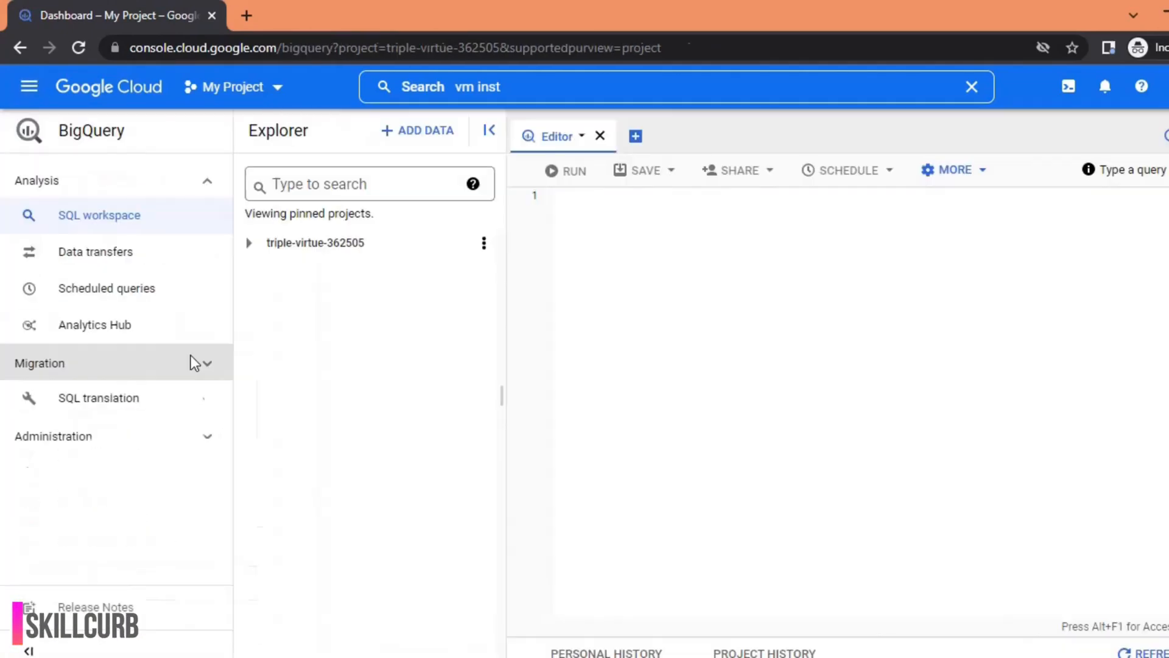
left_click(418, 130)
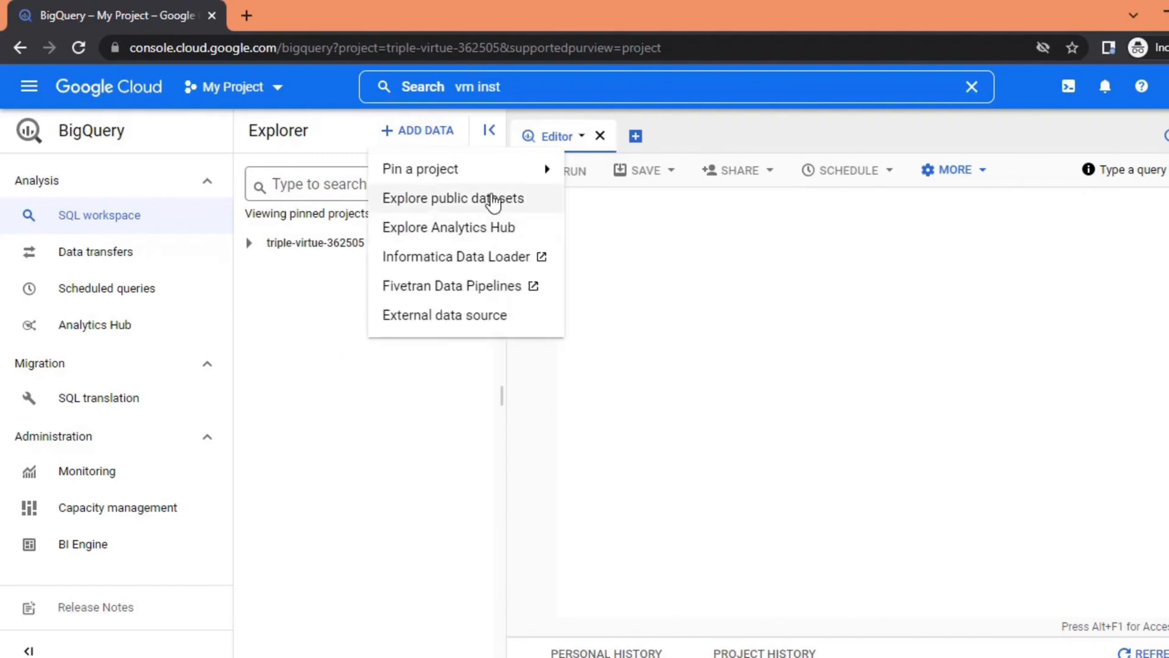
left_click(452, 199)
type("trees")
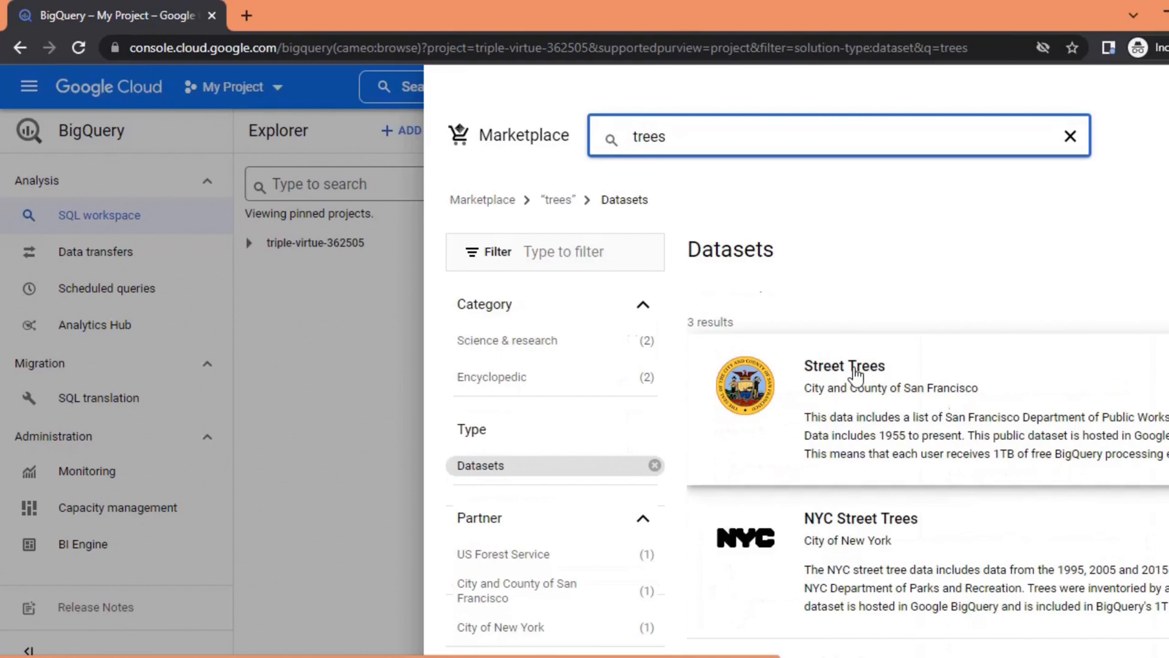
left_click(844, 366)
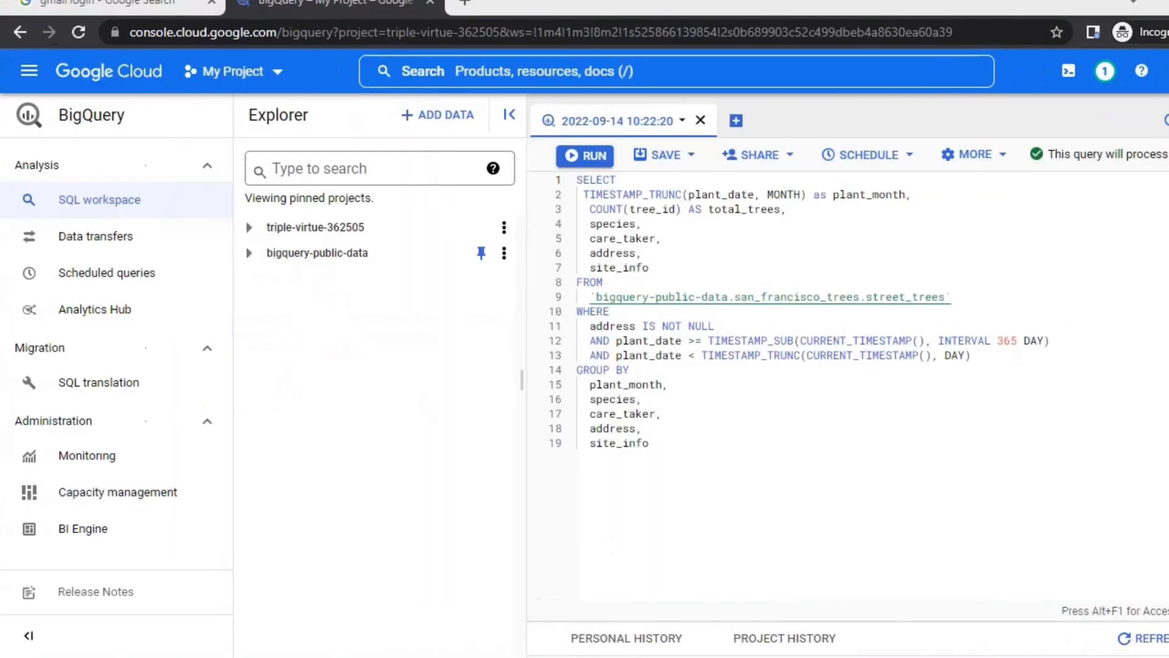
Run the street trees query and view its 362 rows of monthly tree counts
left_click(584, 154)
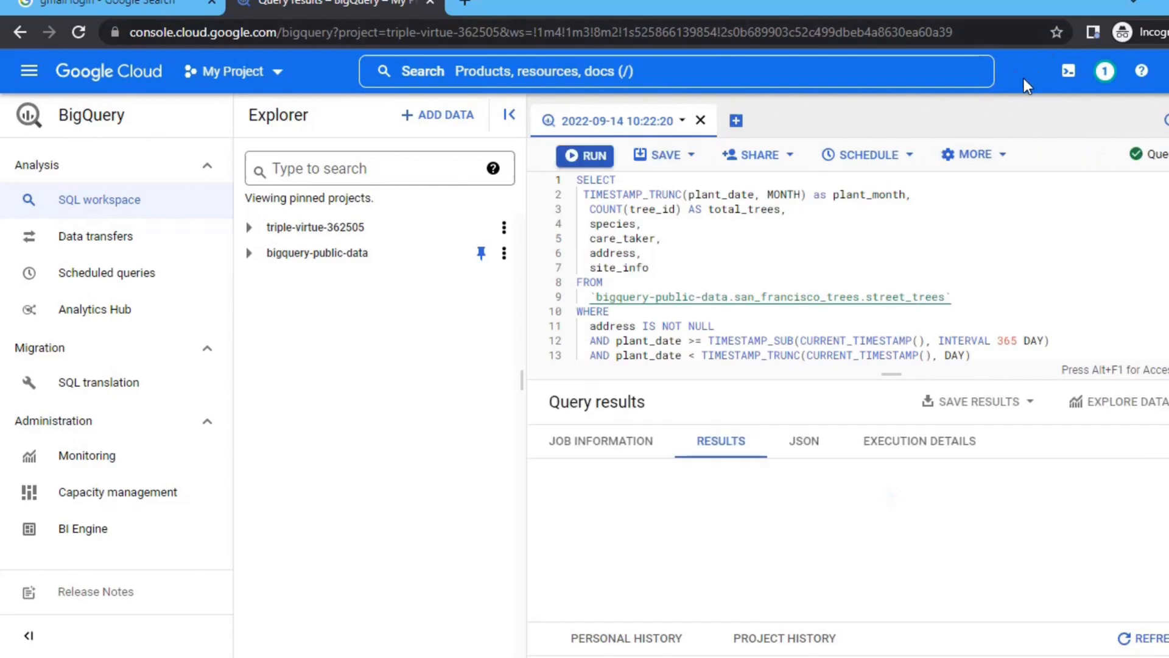
left_click(584, 155)
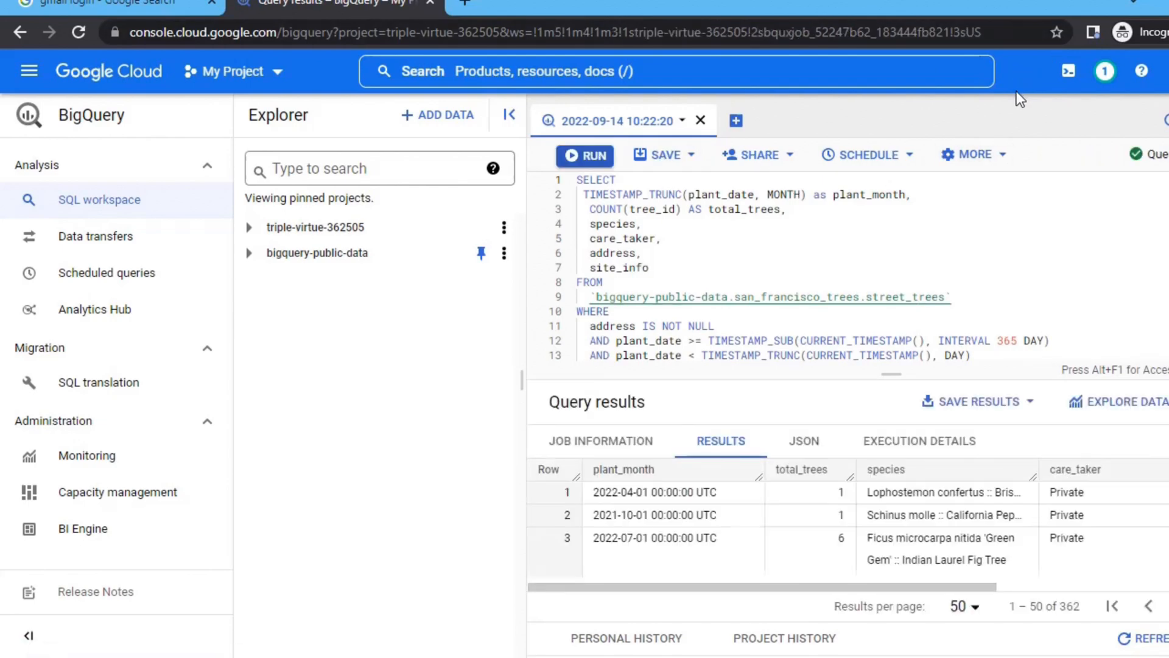
scroll("right", 3)
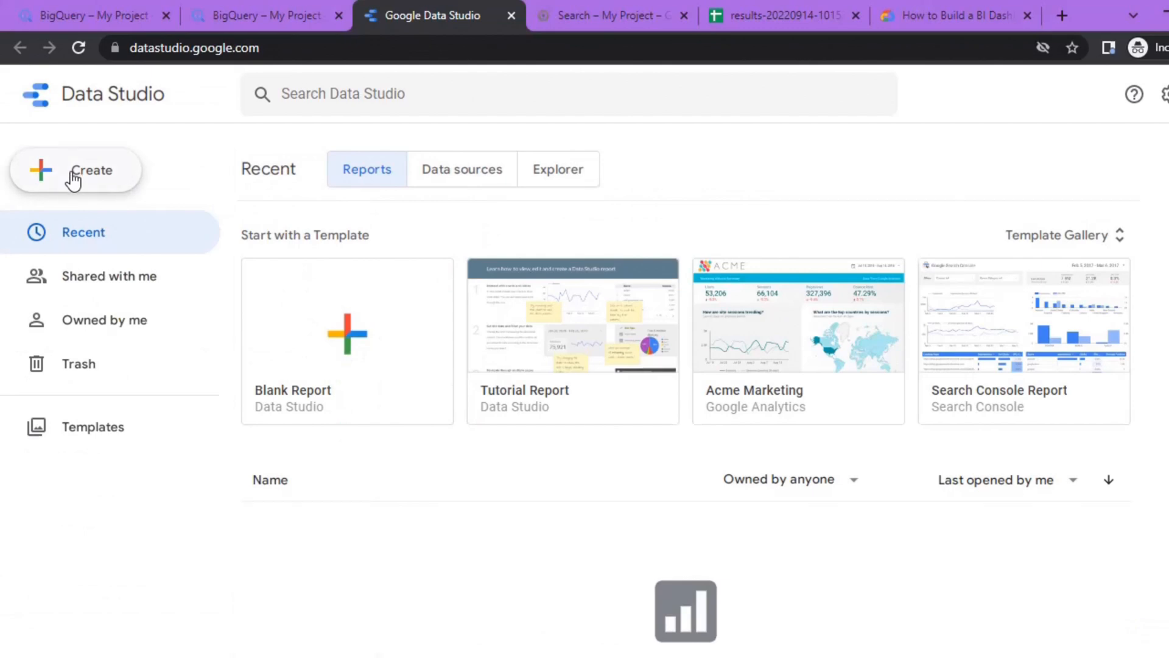
Create a report, choosing United States, accepting the terms and finishing email preferences
left_click(75, 170)
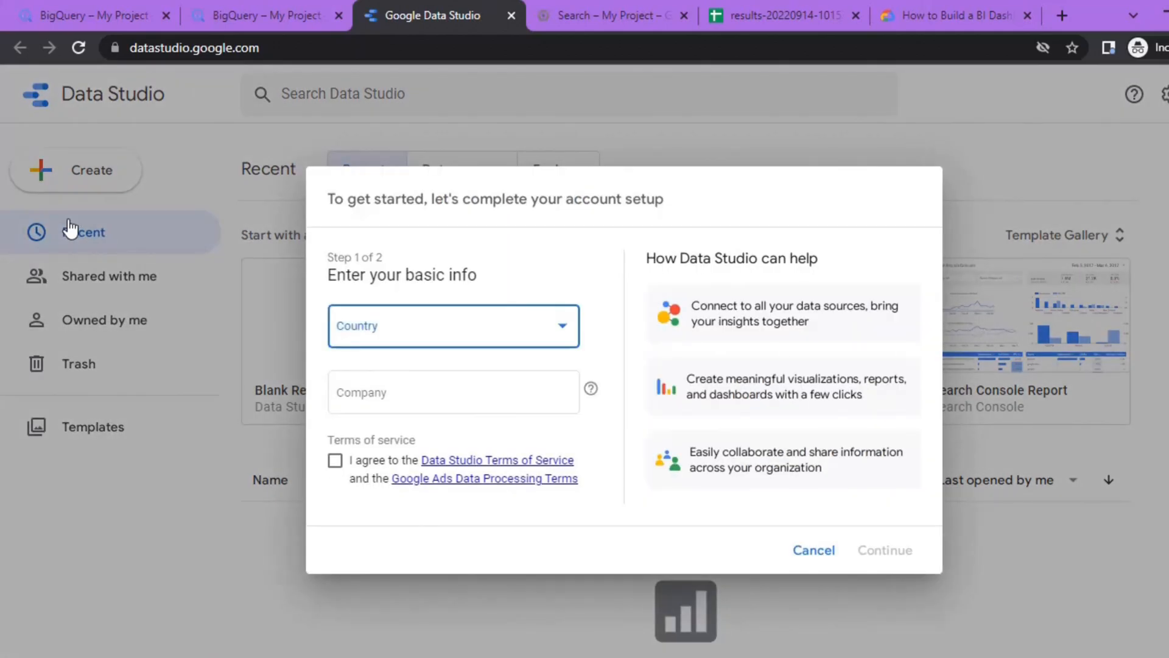
mouse_move(319, 286)
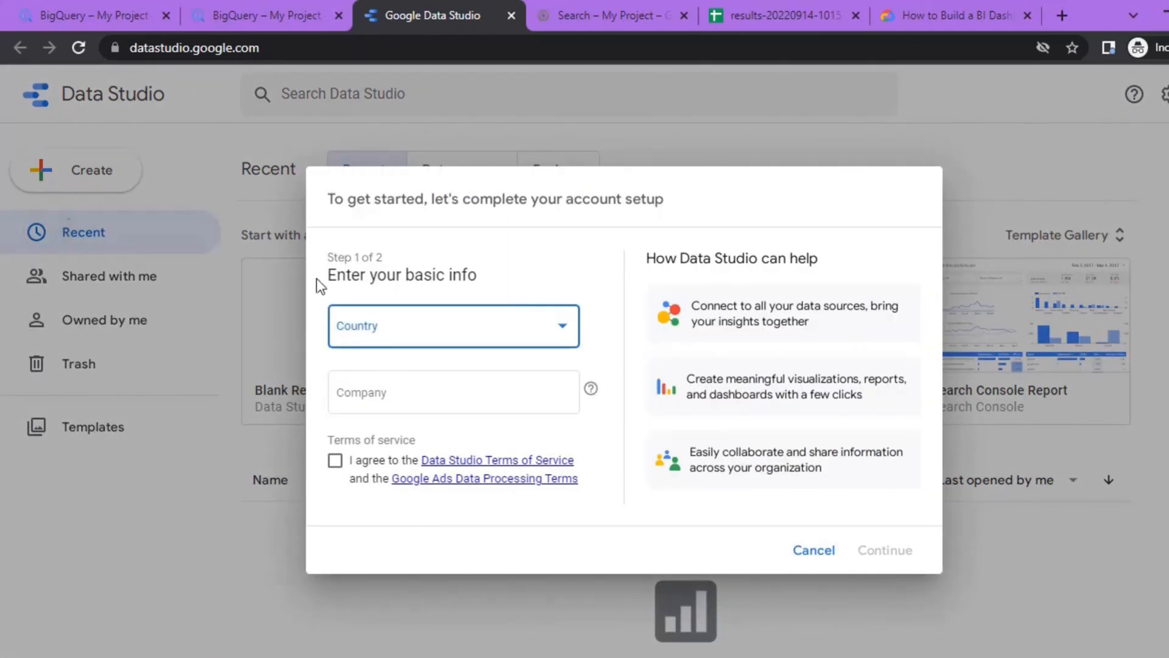
left_click(453, 326)
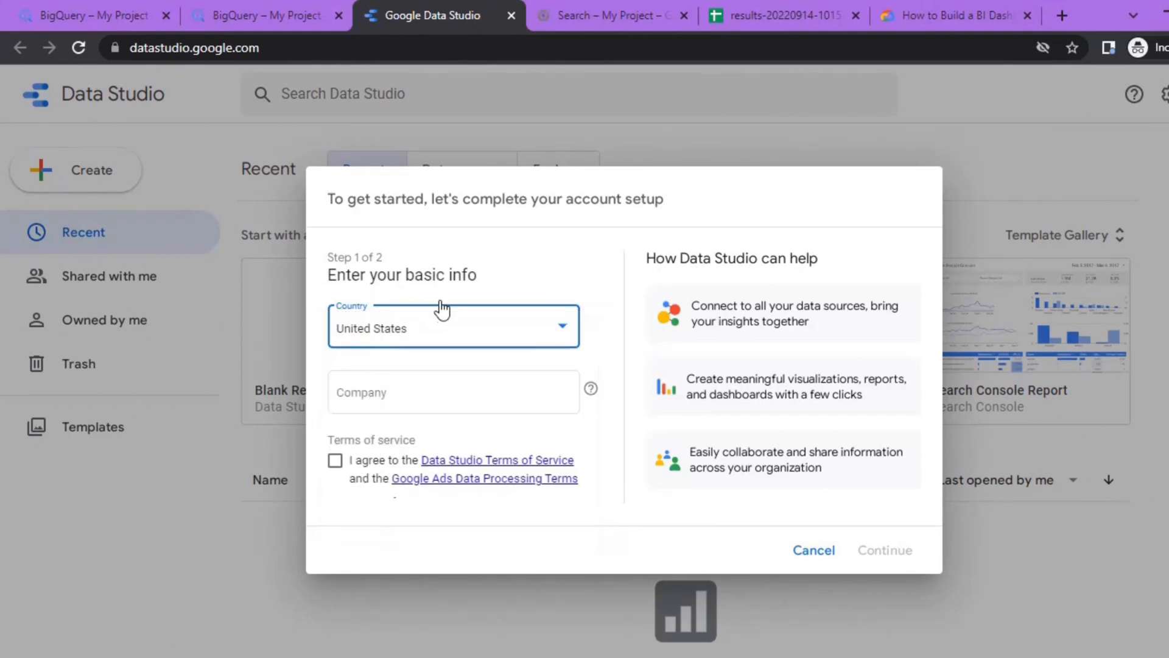
left_click(335, 460)
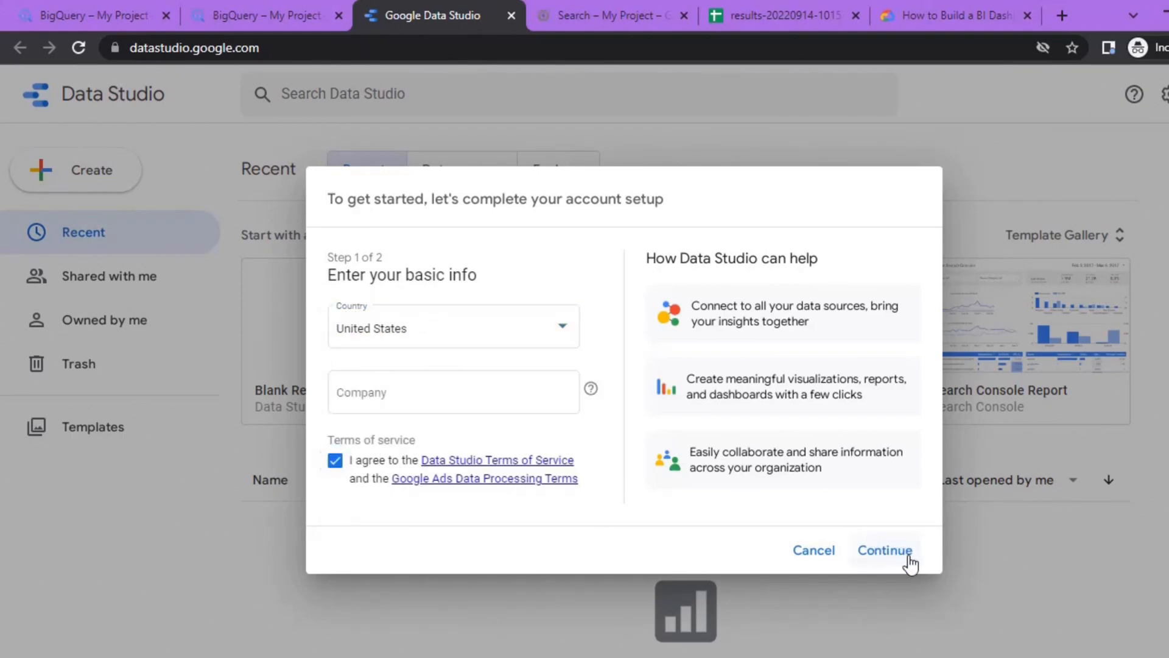
left_click(884, 550)
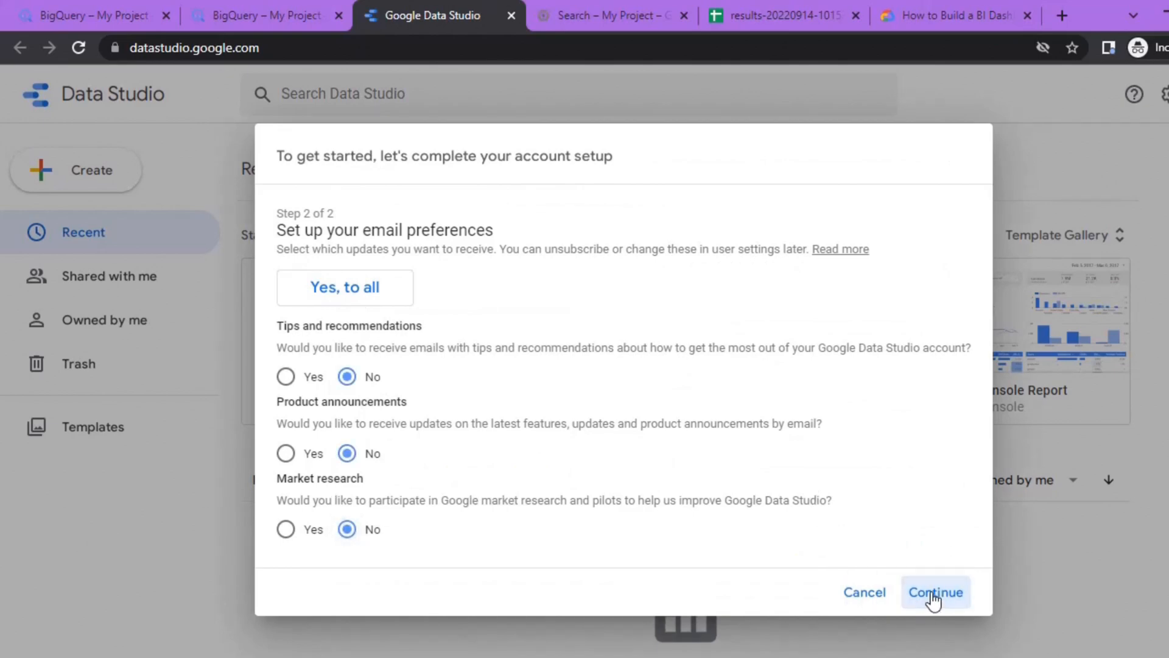
left_click(934, 592)
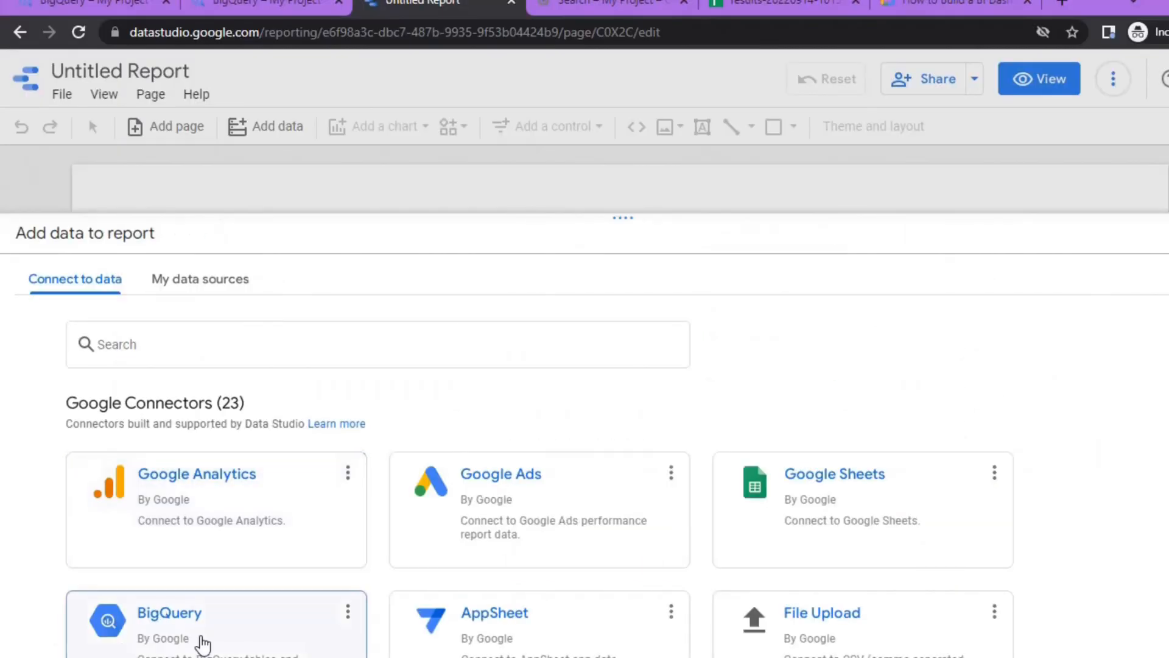
Add the Trees table from project triple-virtue-3625's Reports dataset via the BigQuery connector
left_click(169, 612)
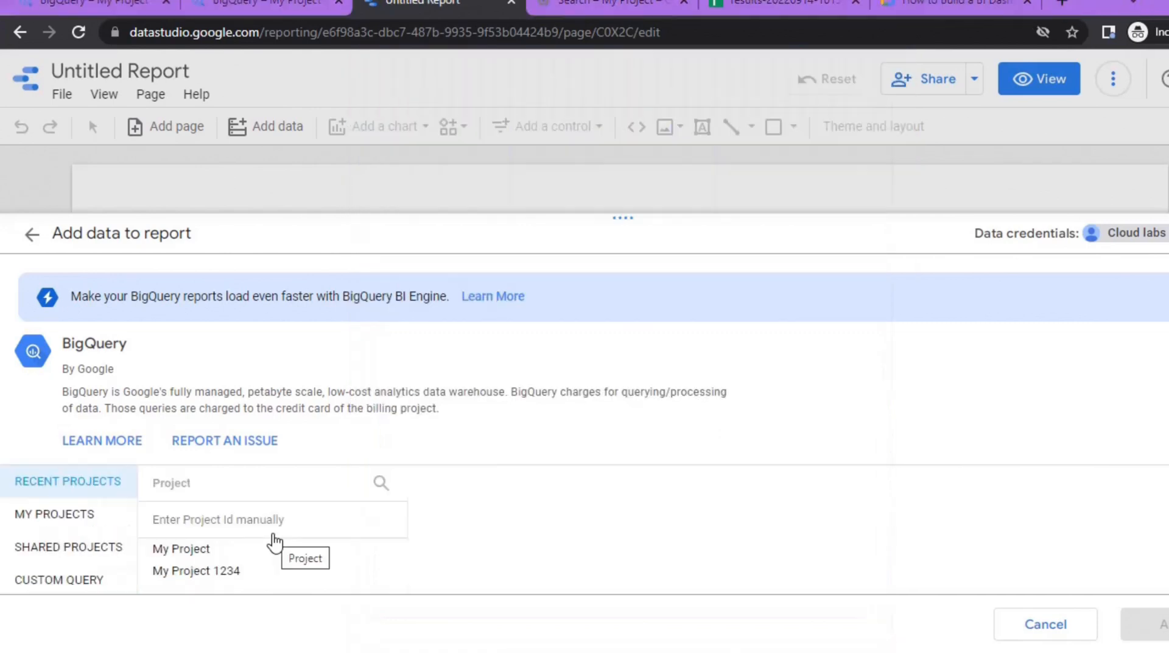
type("tr")
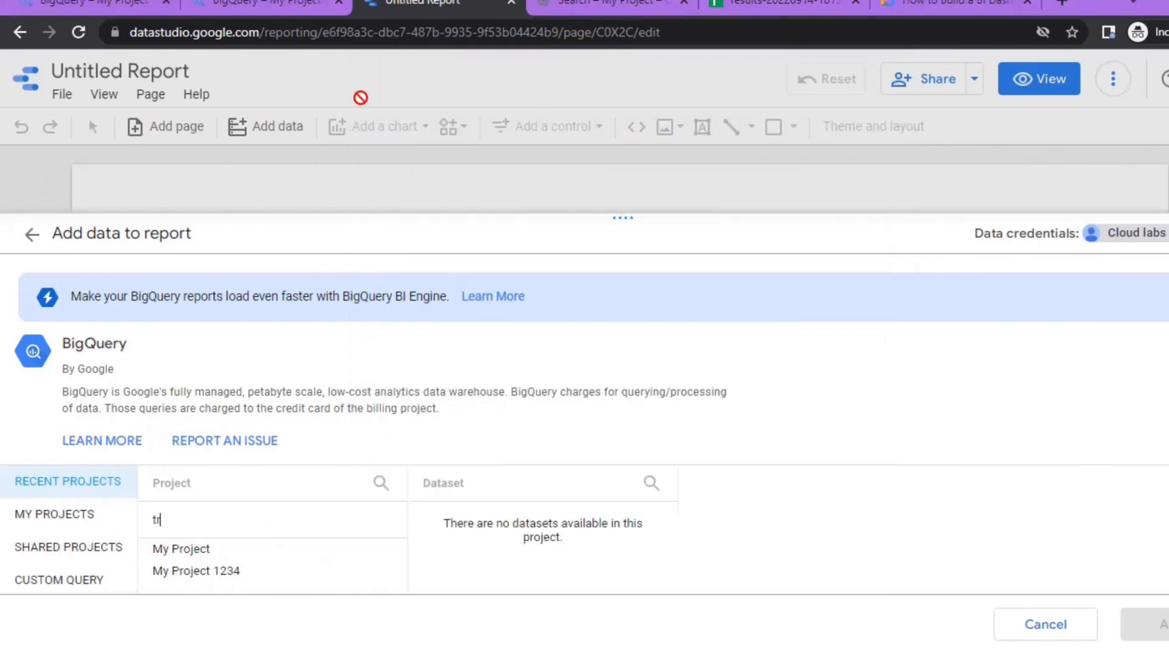
type("triple-virtue-362505")
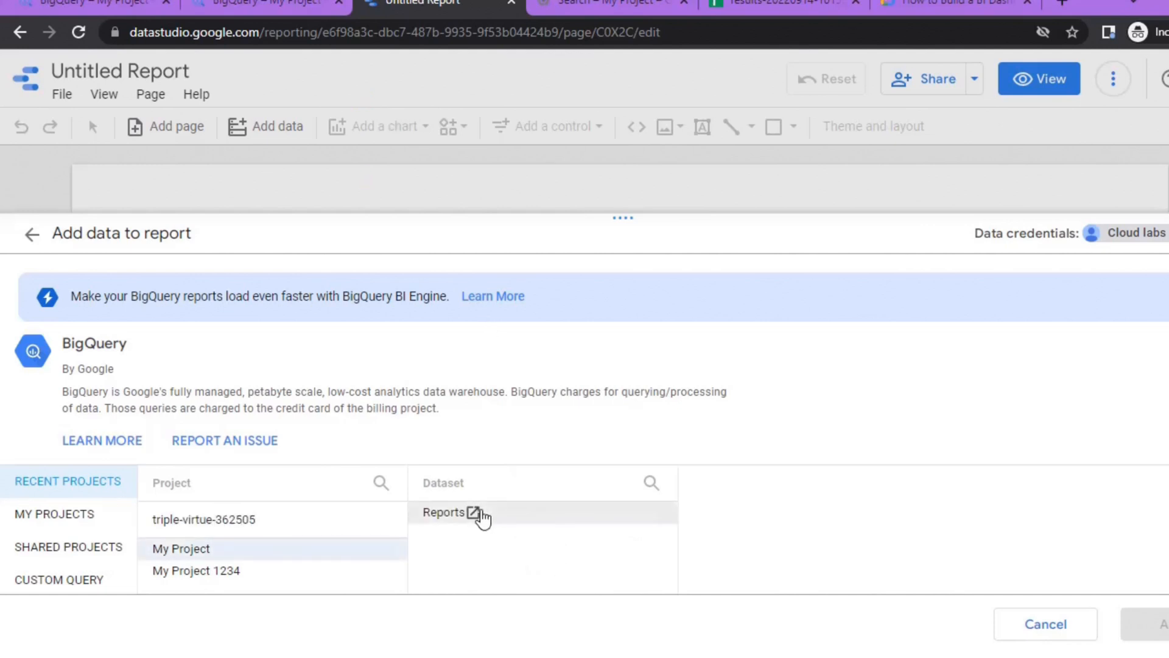
left_click(445, 512)
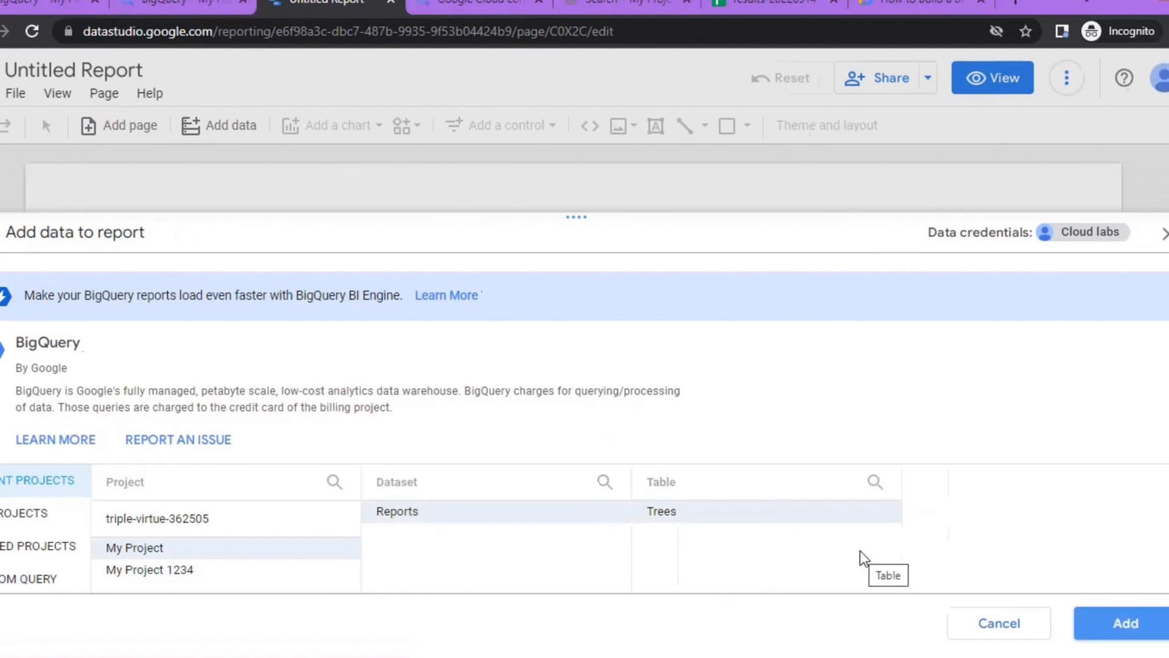
left_click(1124, 622)
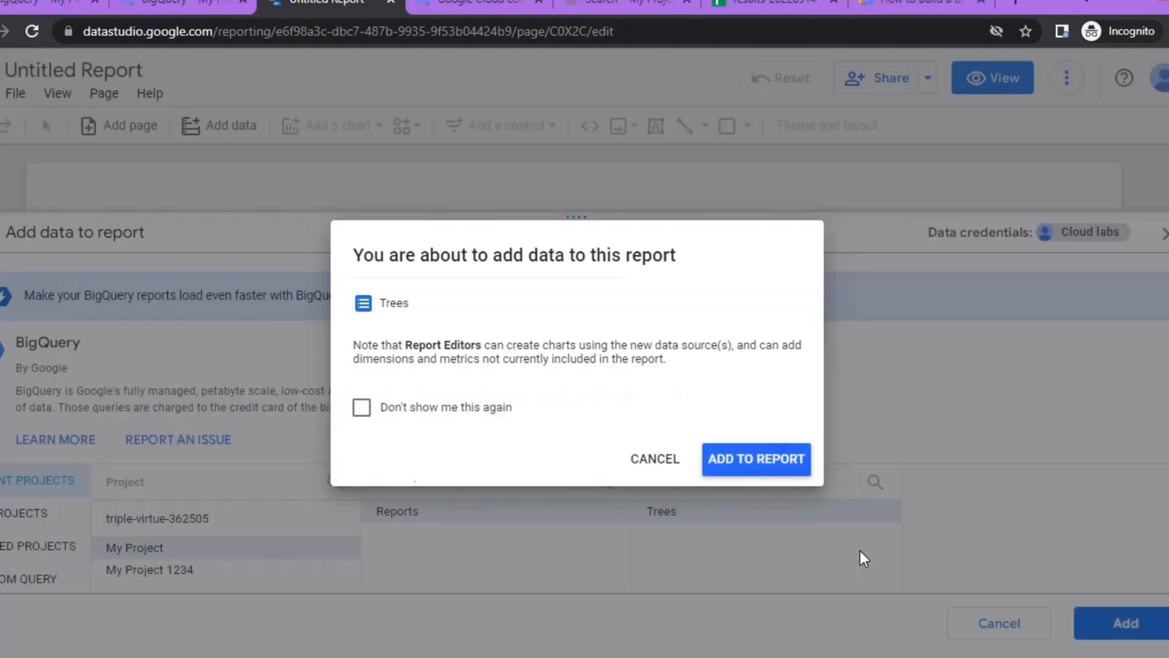
mouse_move(755, 458)
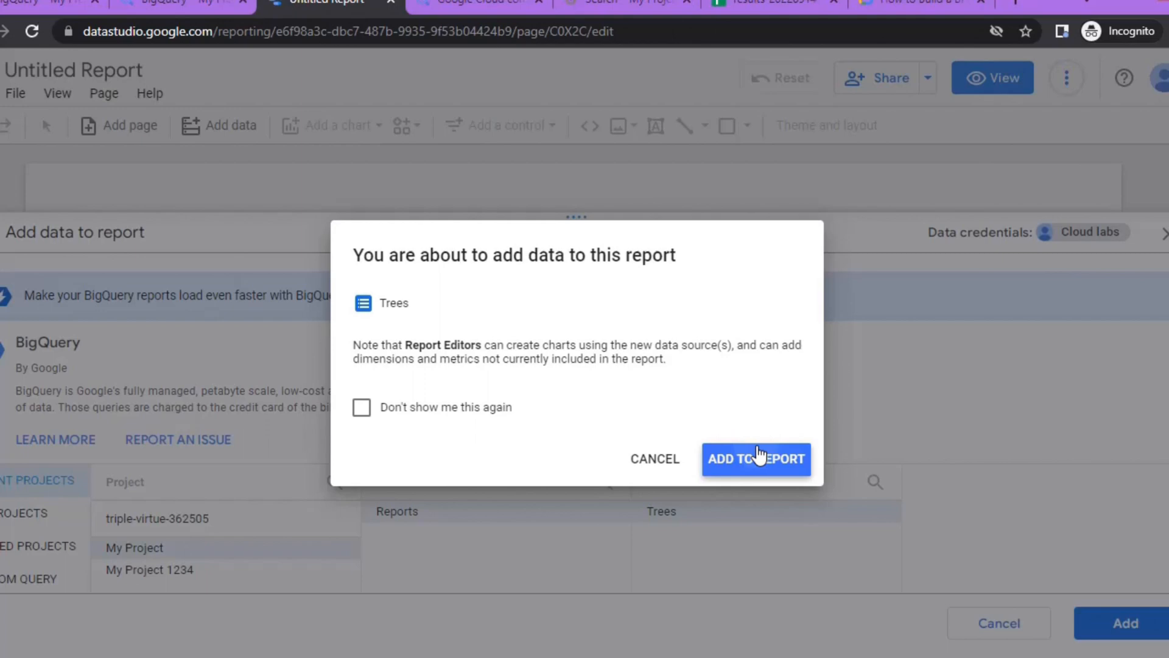
left_click(755, 458)
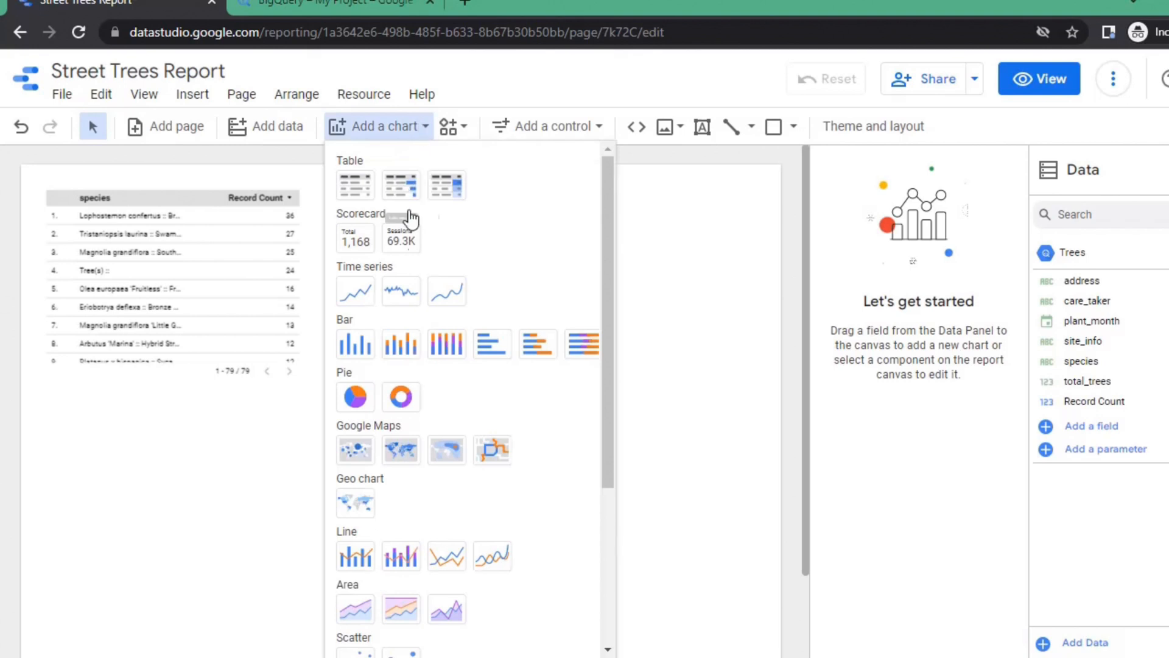
mouse_move(355, 239)
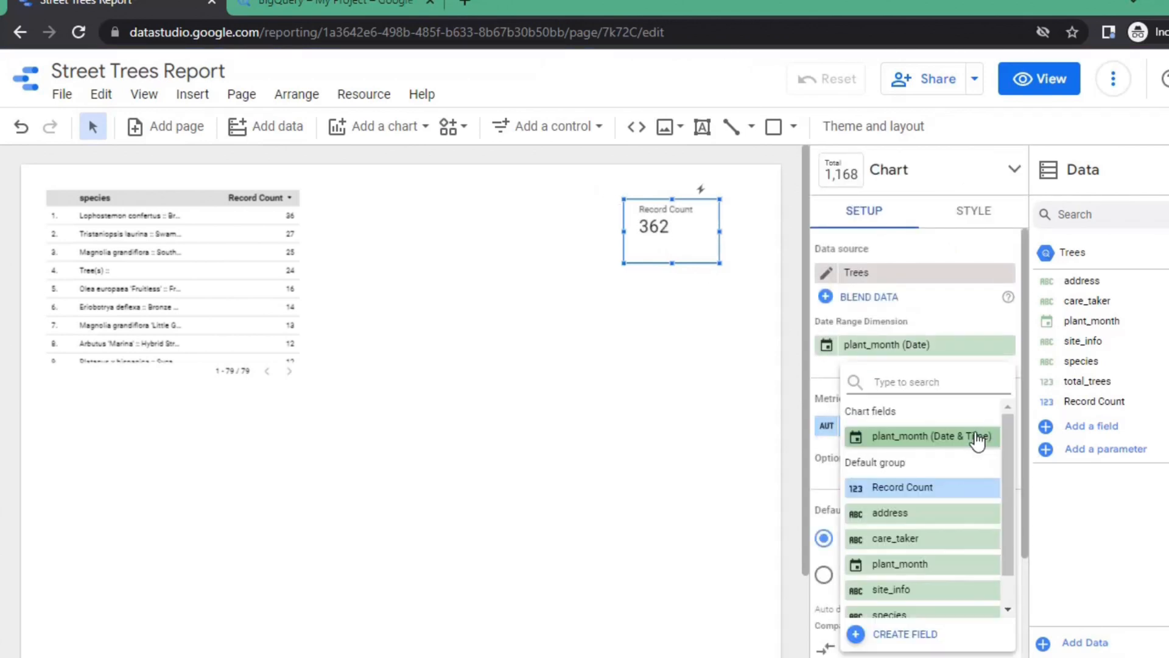
mouse_move(954, 589)
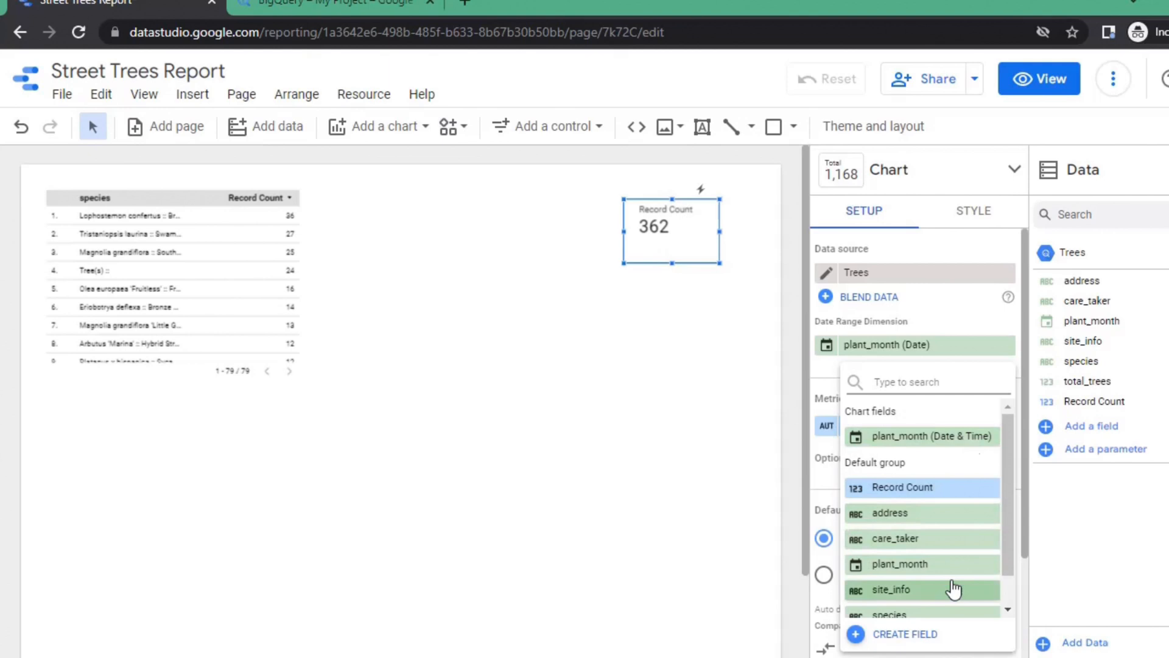
Switch the scorecard metric from Record Count to total_trees, showing 584
scroll("down", 3)
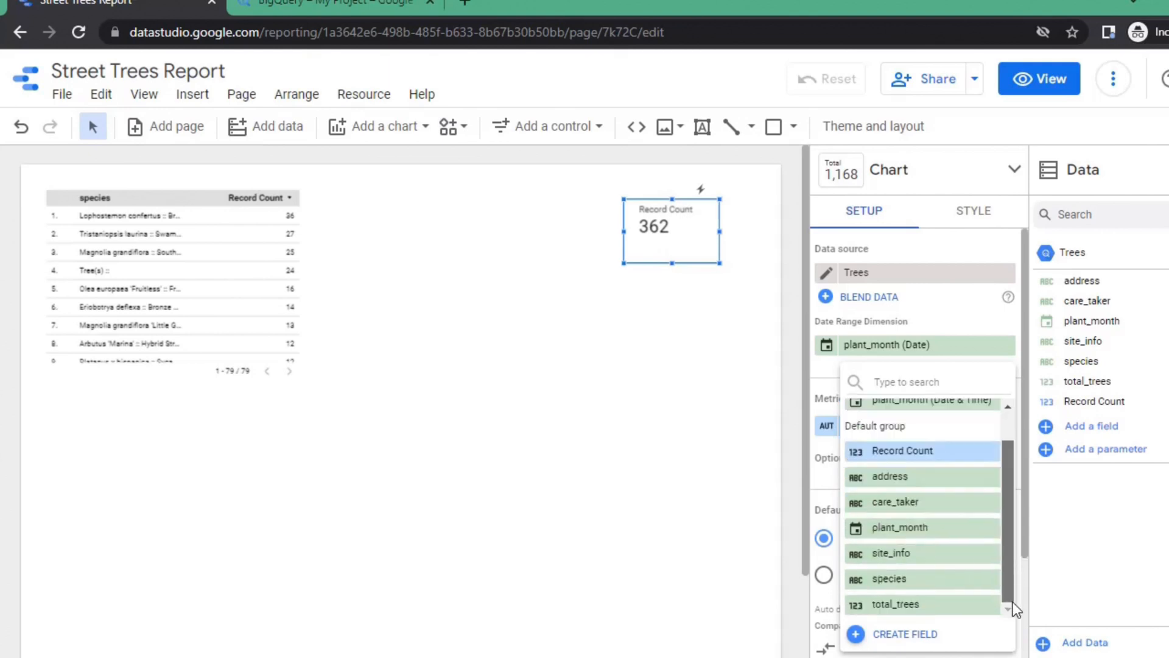
left_click(894, 604)
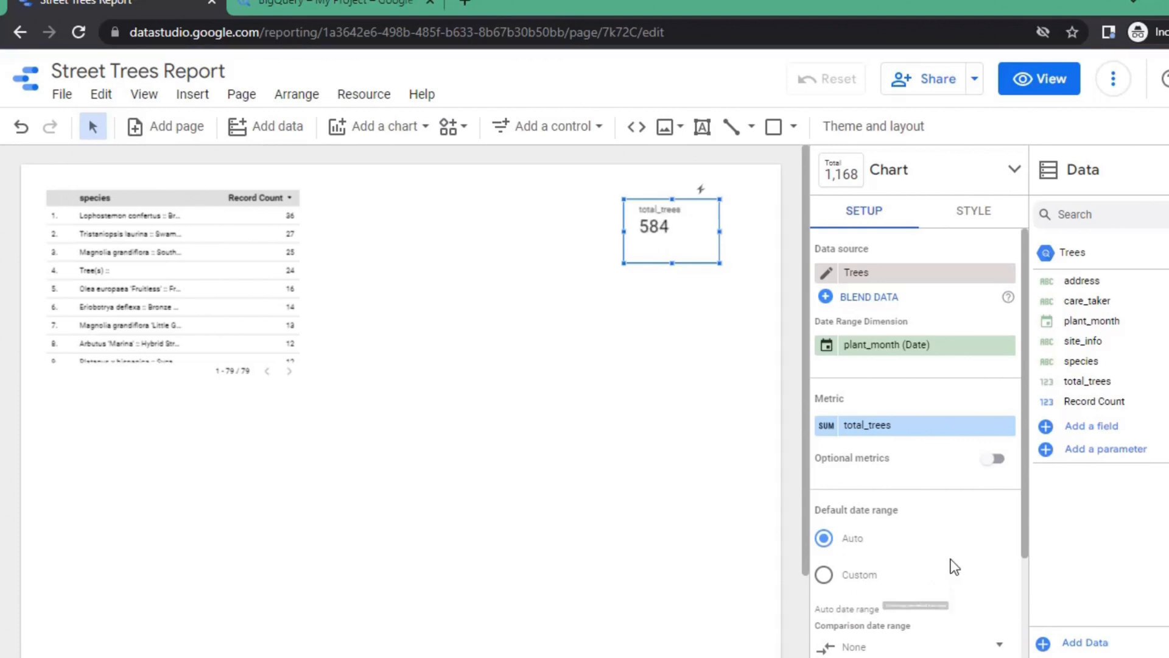
mouse_move(969, 326)
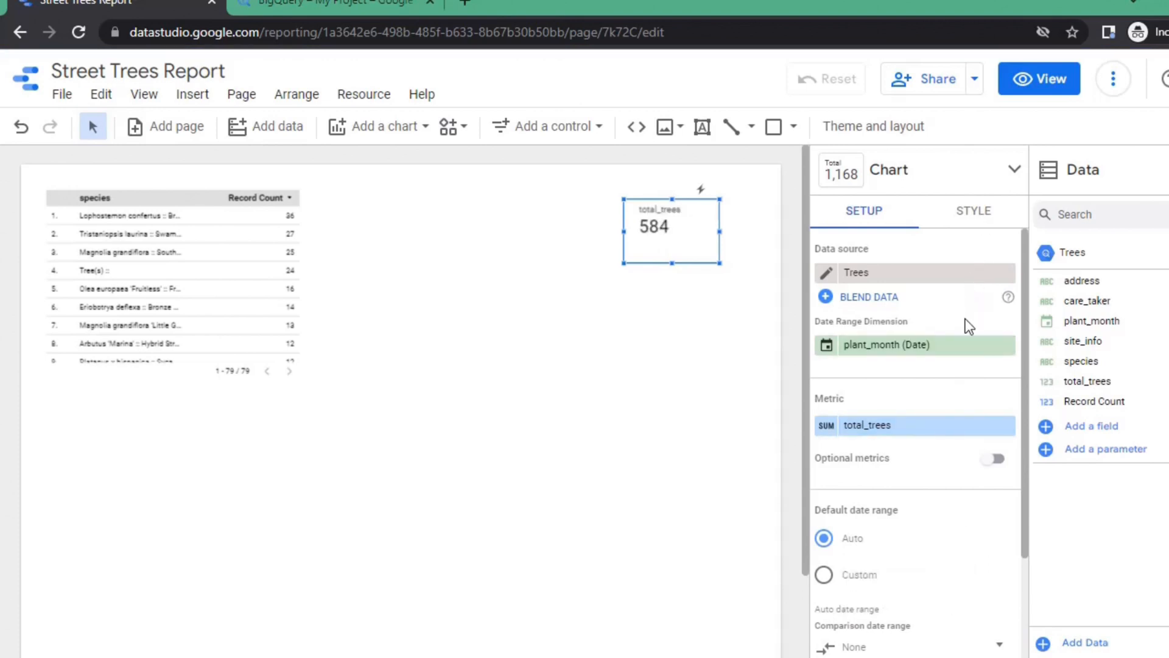
Style the scorecard text purple, 48px, in Arial
left_click(973, 211)
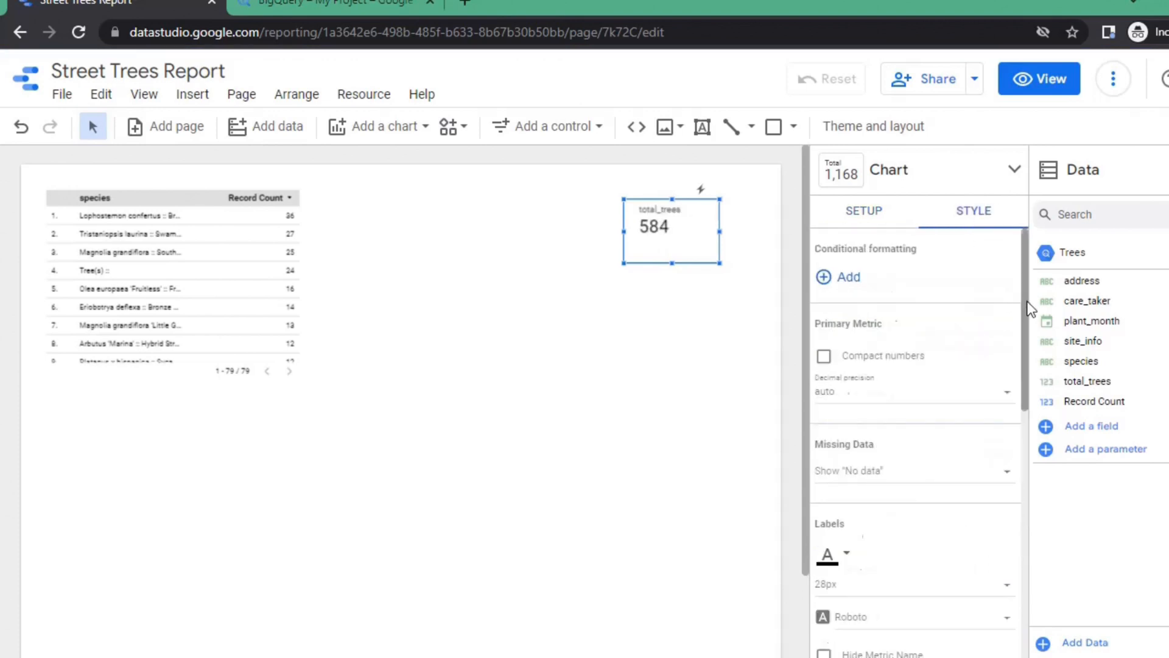
scroll("down", 3)
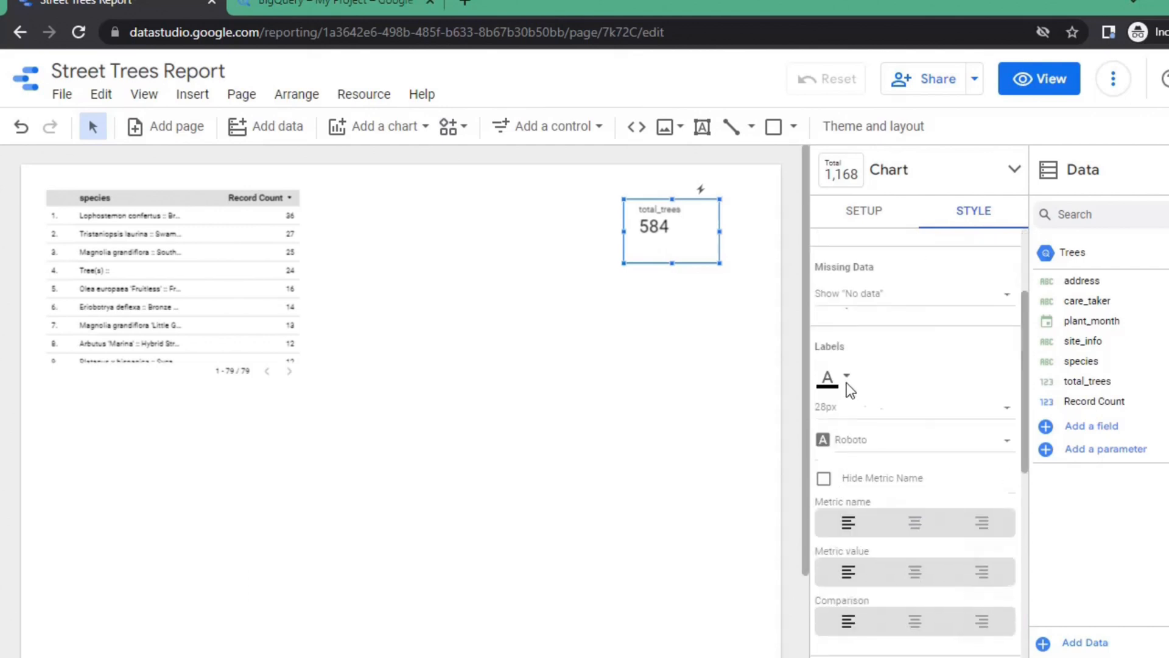
left_click(827, 378)
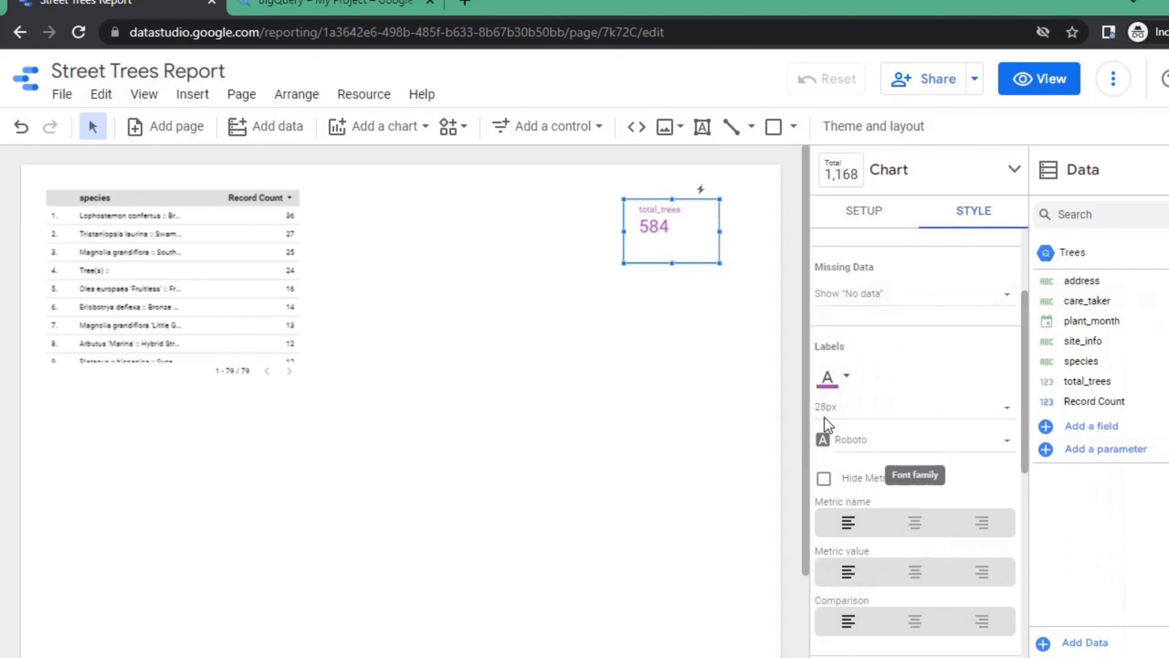
left_click(910, 406)
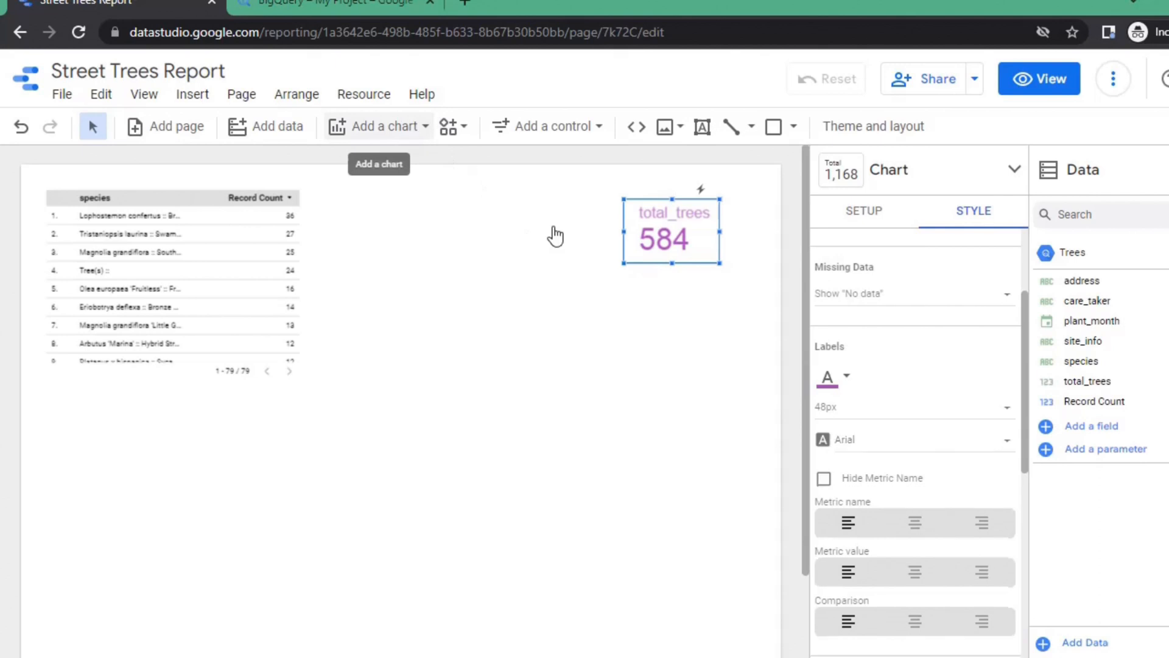
left_click(388, 126)
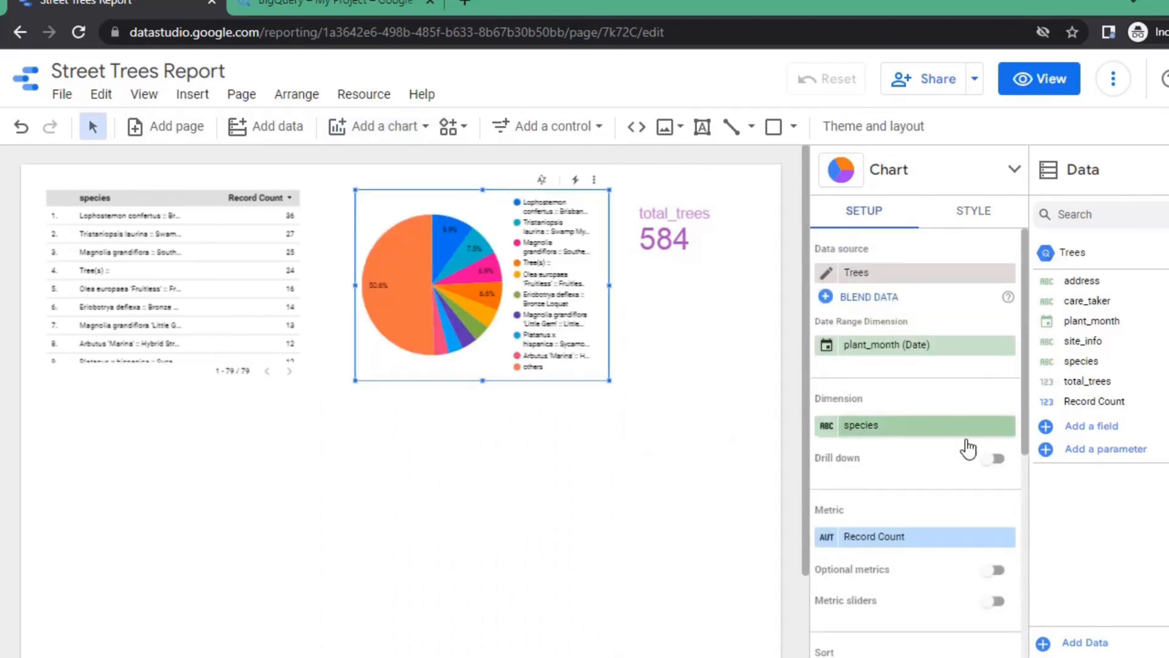
Set the pie chart's slice dimension to species
scroll("down", 3)
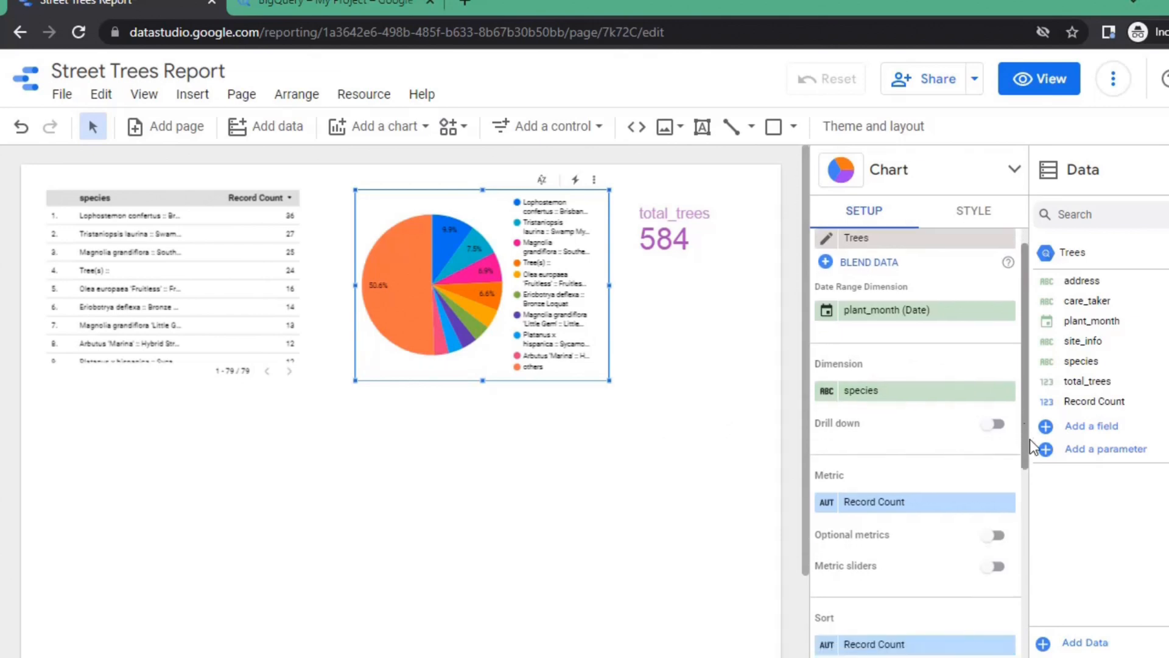
mouse_move(1006, 401)
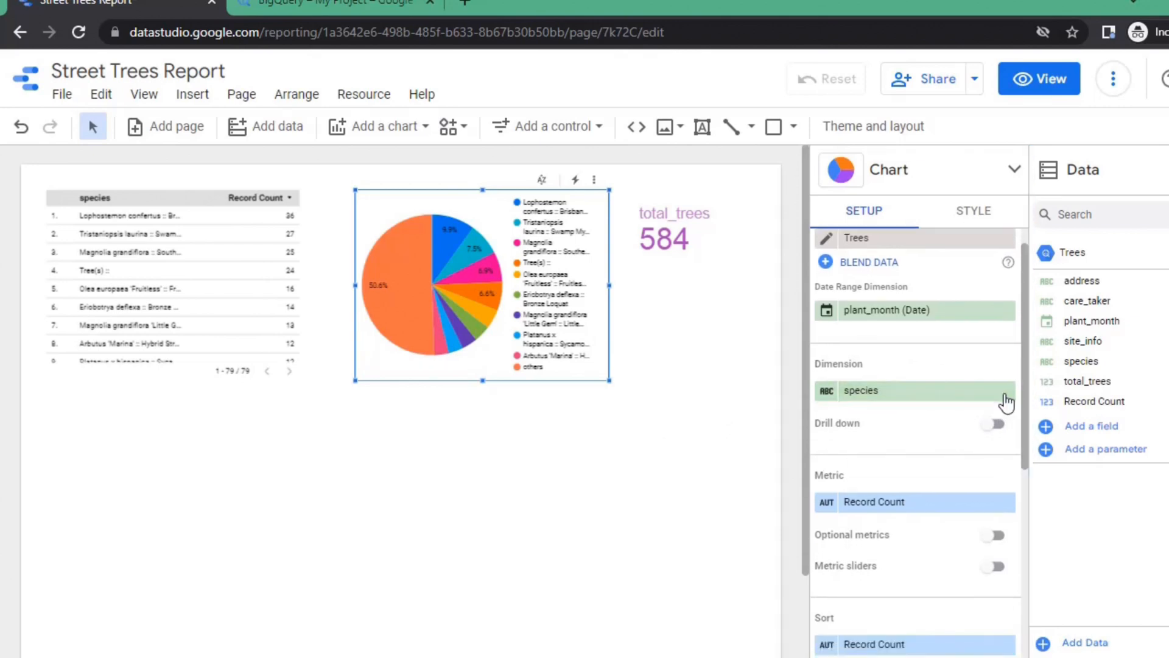
left_click(914, 390)
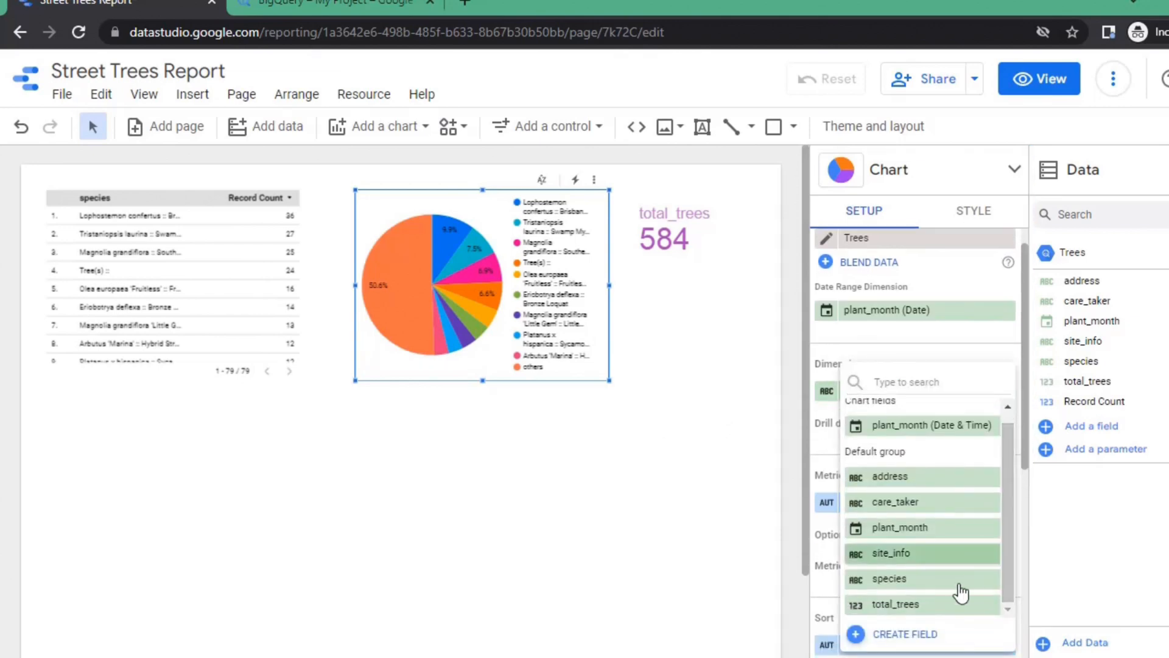
left_click(889, 578)
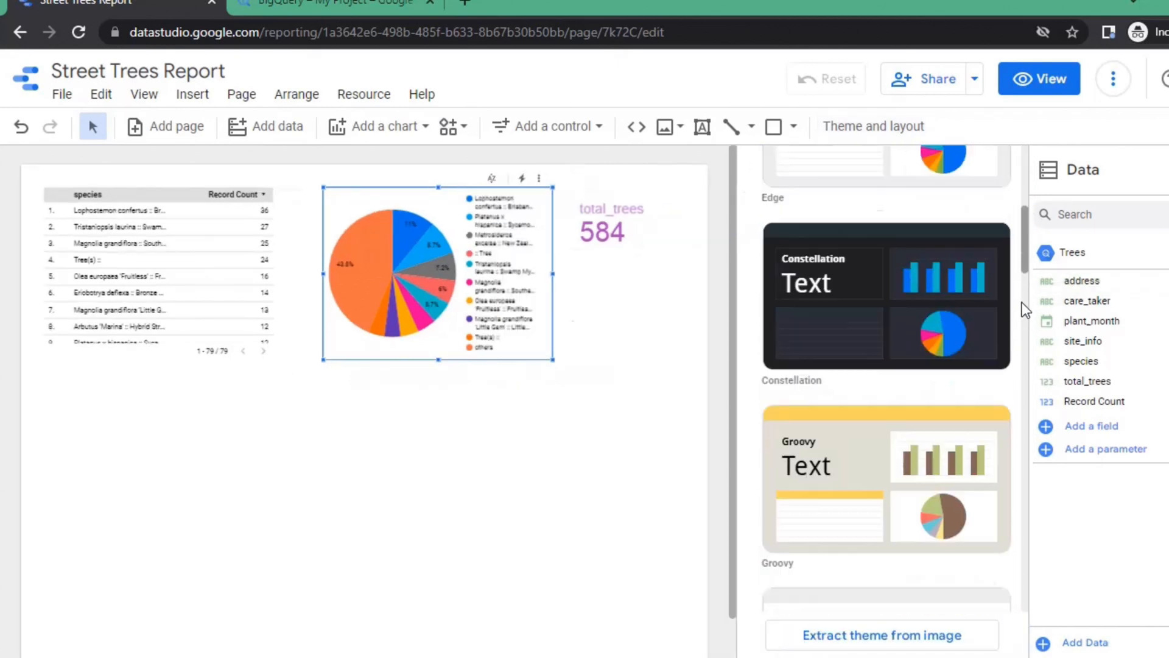
Scroll the theme list to apply the purple-pink Pop! theme
scroll("down", 3)
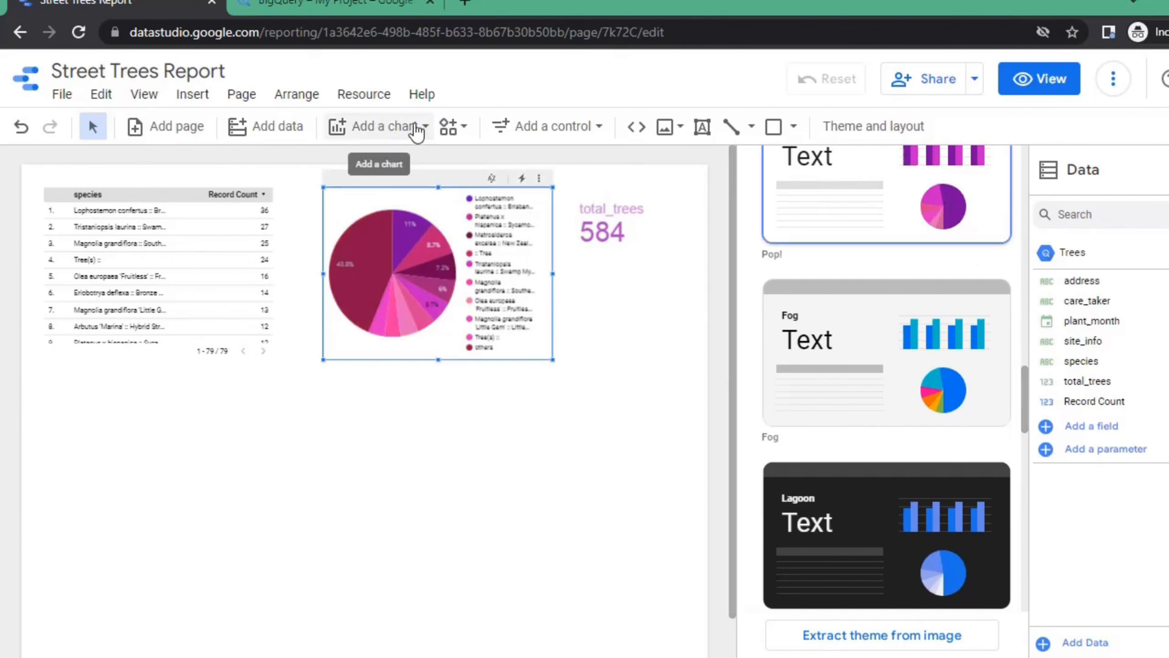
Add a table with bars and change its dimension from care_taker to site_info
left_click(382, 126)
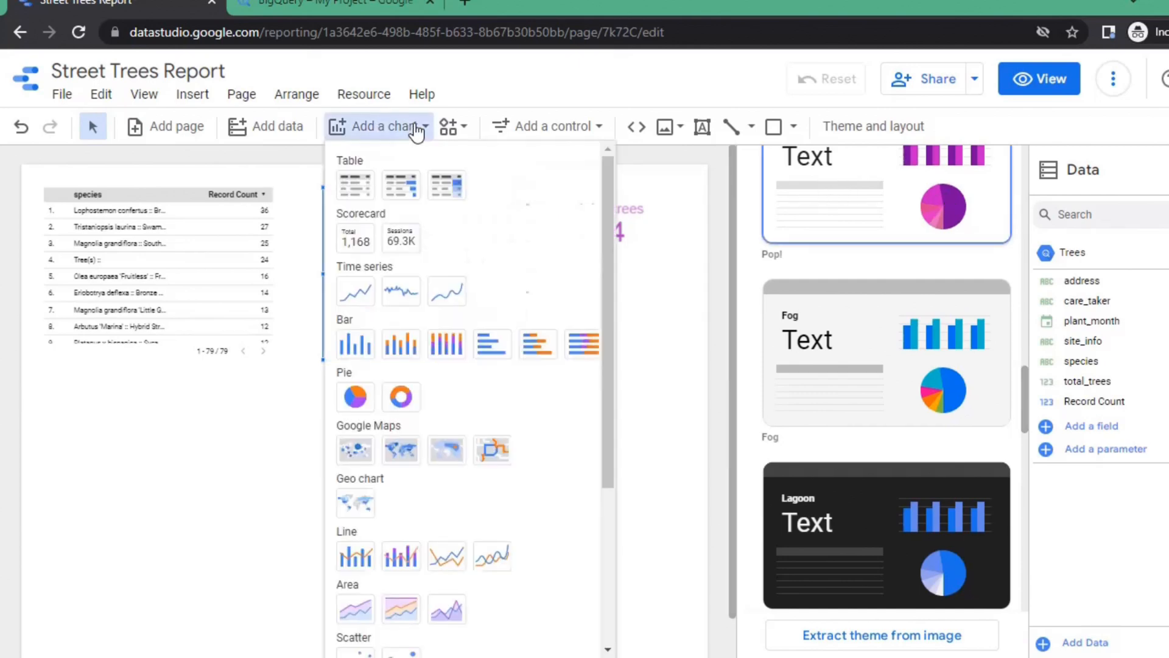
mouse_move(401, 186)
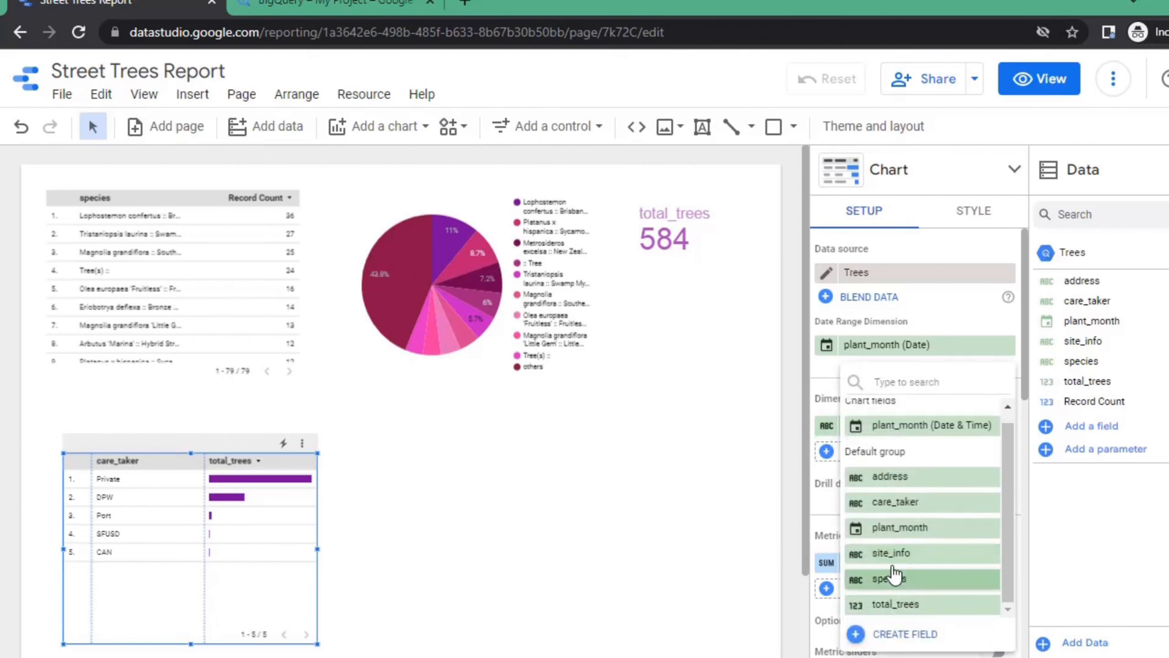
left_click(891, 553)
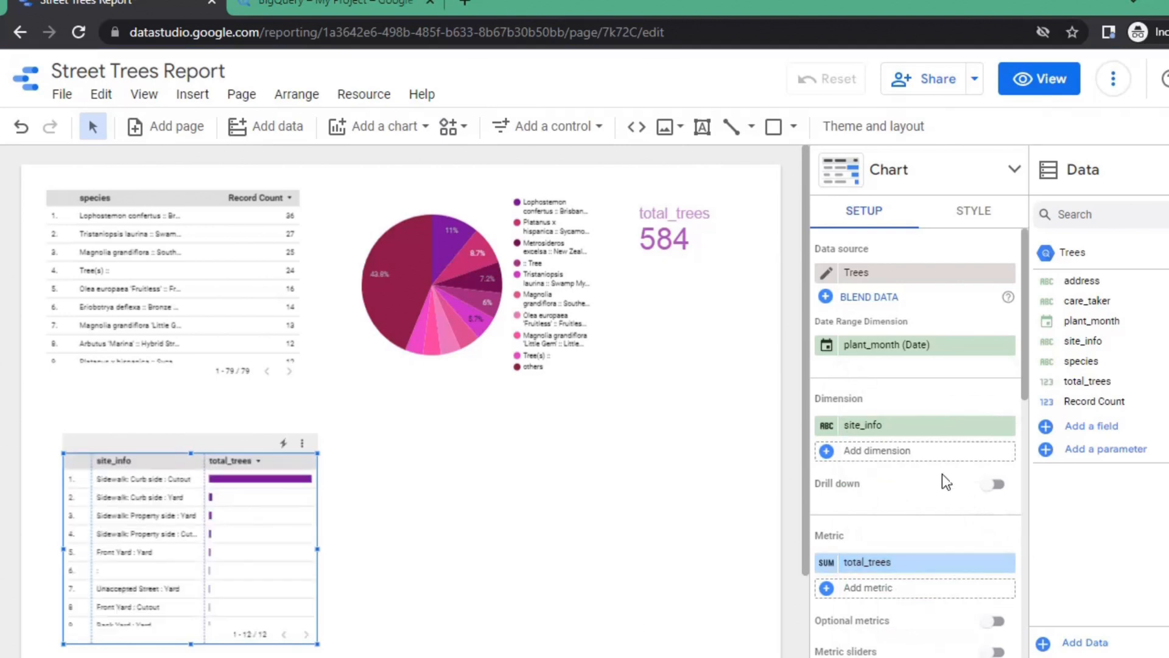
mouse_move(487, 311)
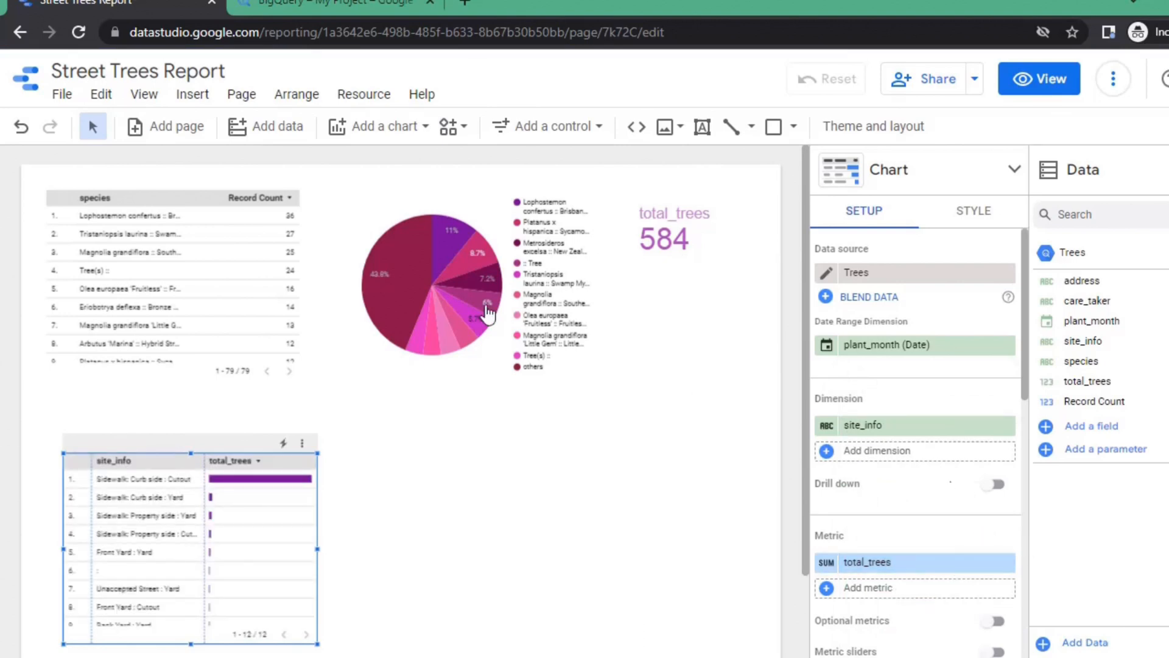
mouse_move(402, 136)
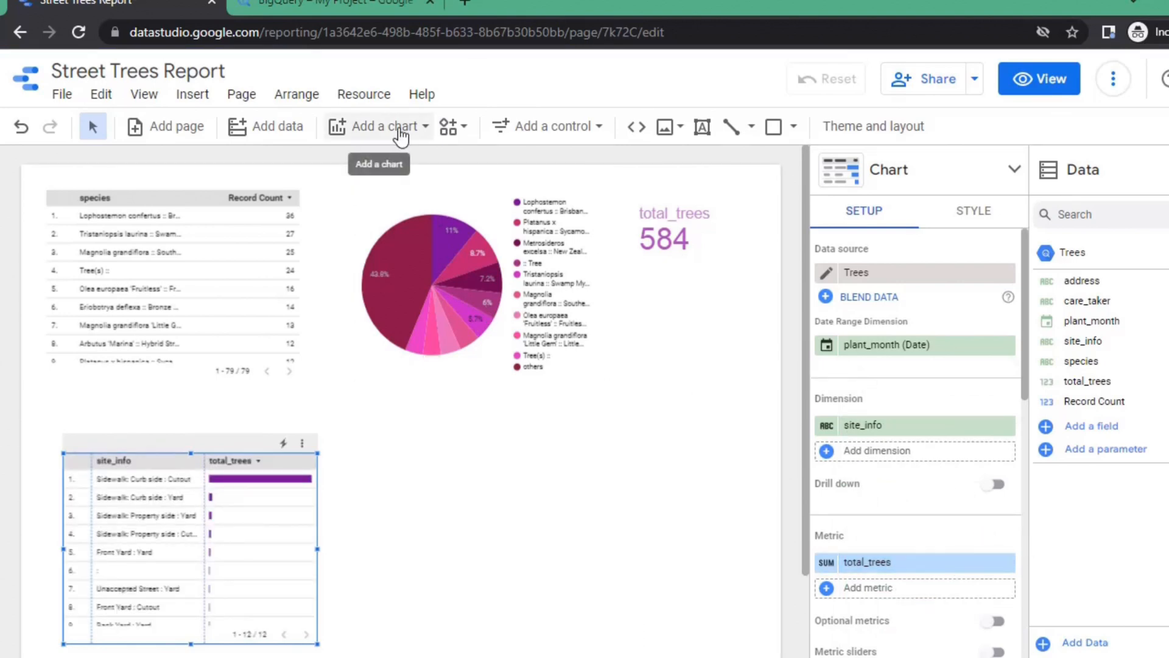
Add a stacked column chart: plant_month dimension, care_taker breakdown, total_trees metric
left_click(379, 126)
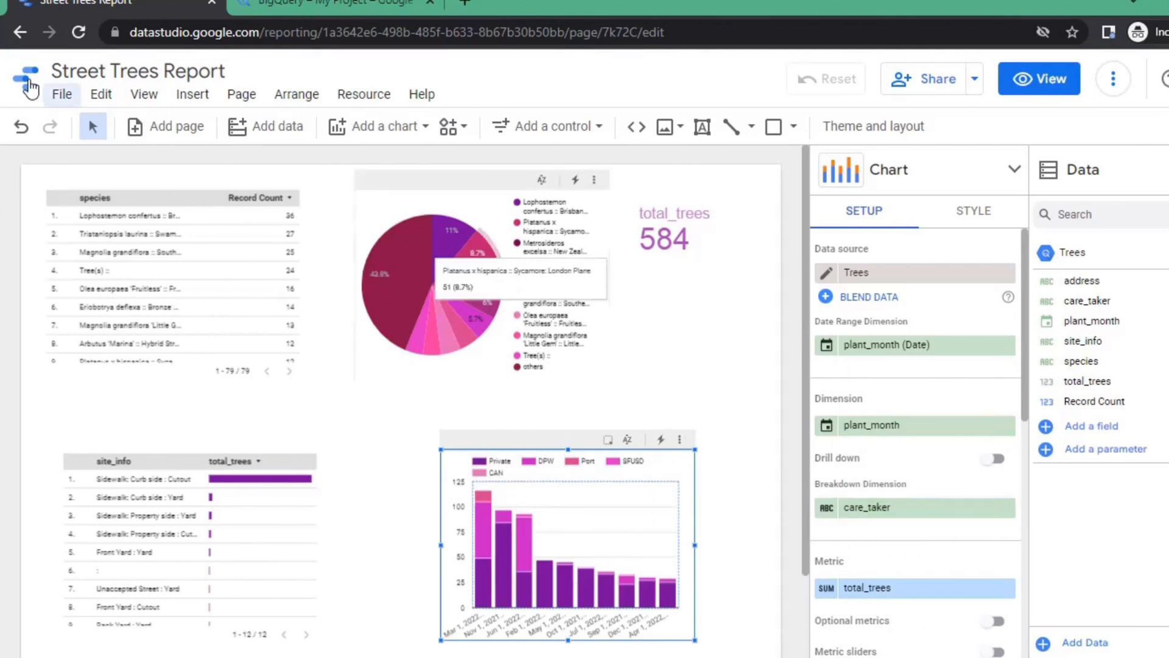
Download the Street Trees Report as a PDF and open Street_Trees_Report.pdf in the browser
left_click(61, 94)
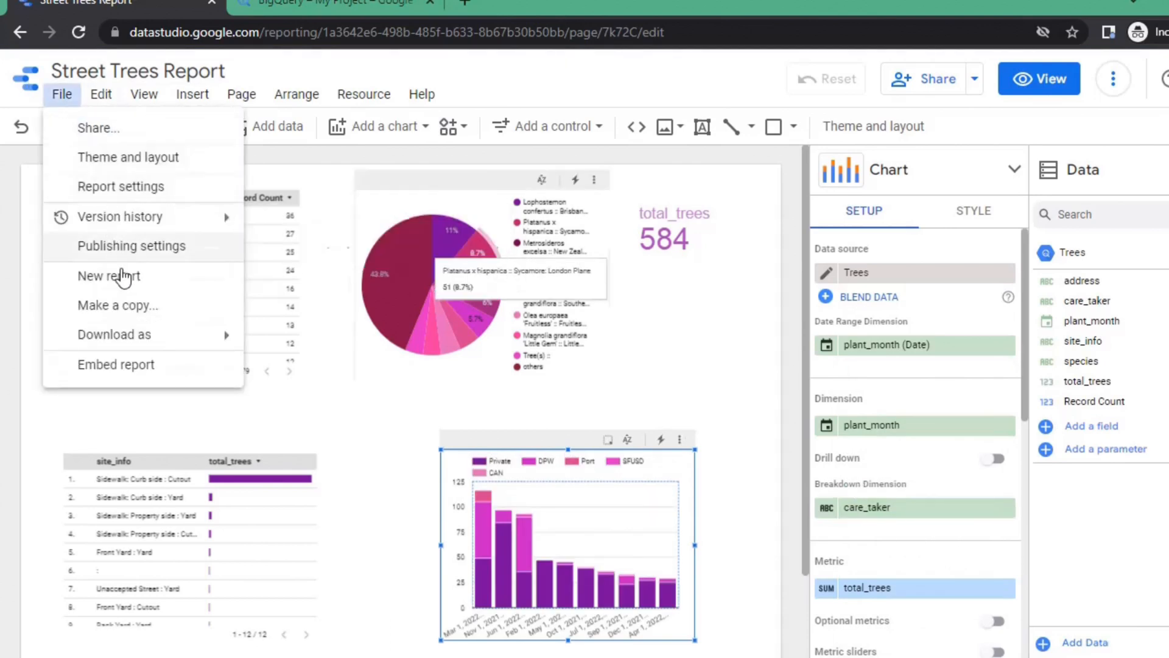
mouse_move(306, 356)
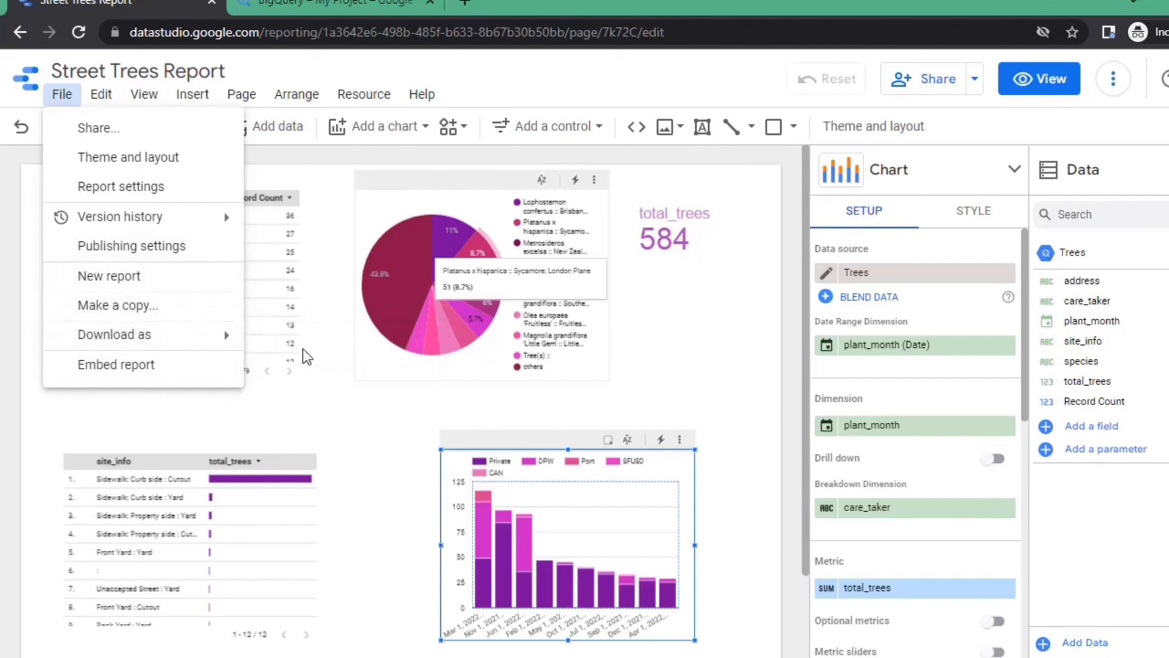
left_click(113, 334)
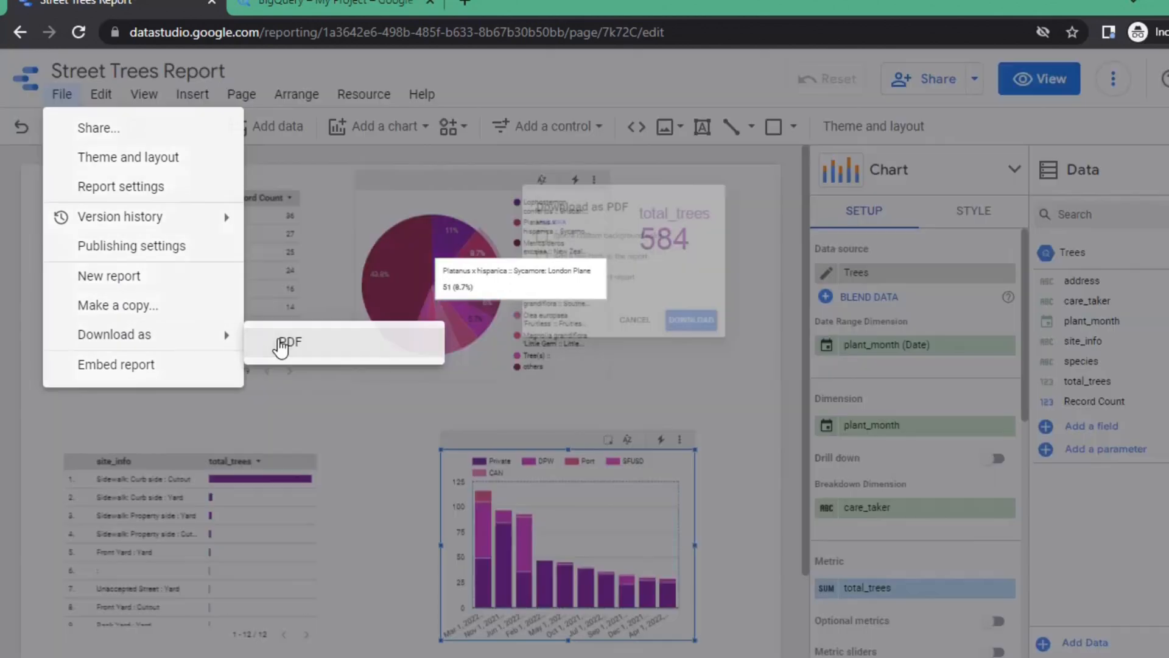
left_click(291, 343)
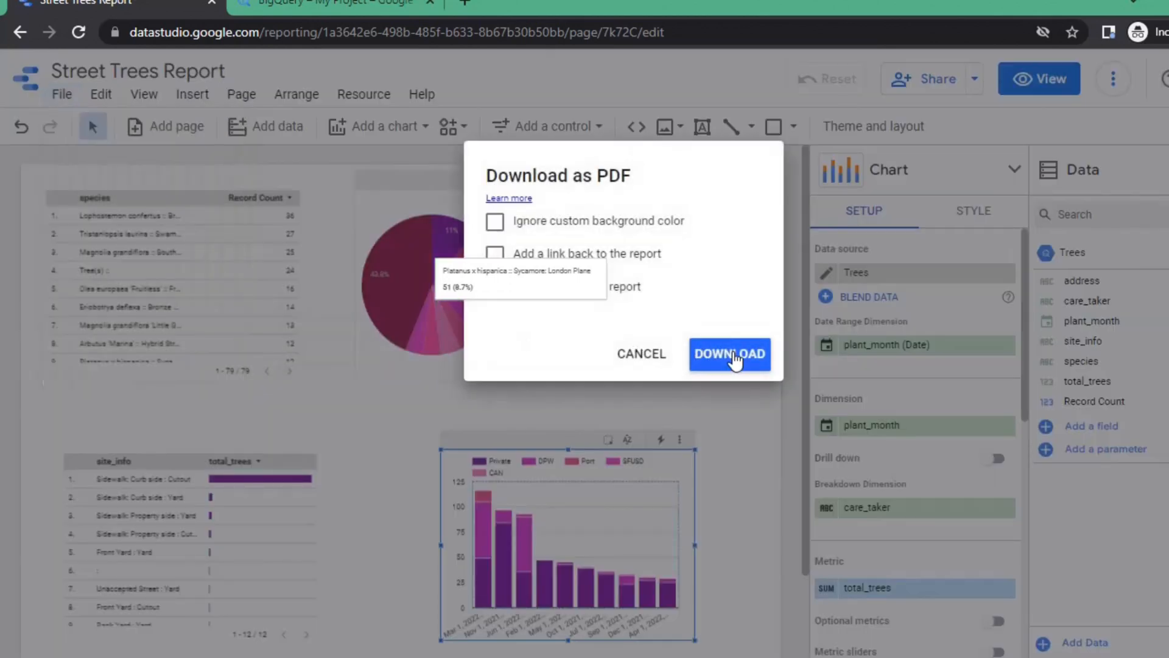
left_click(729, 354)
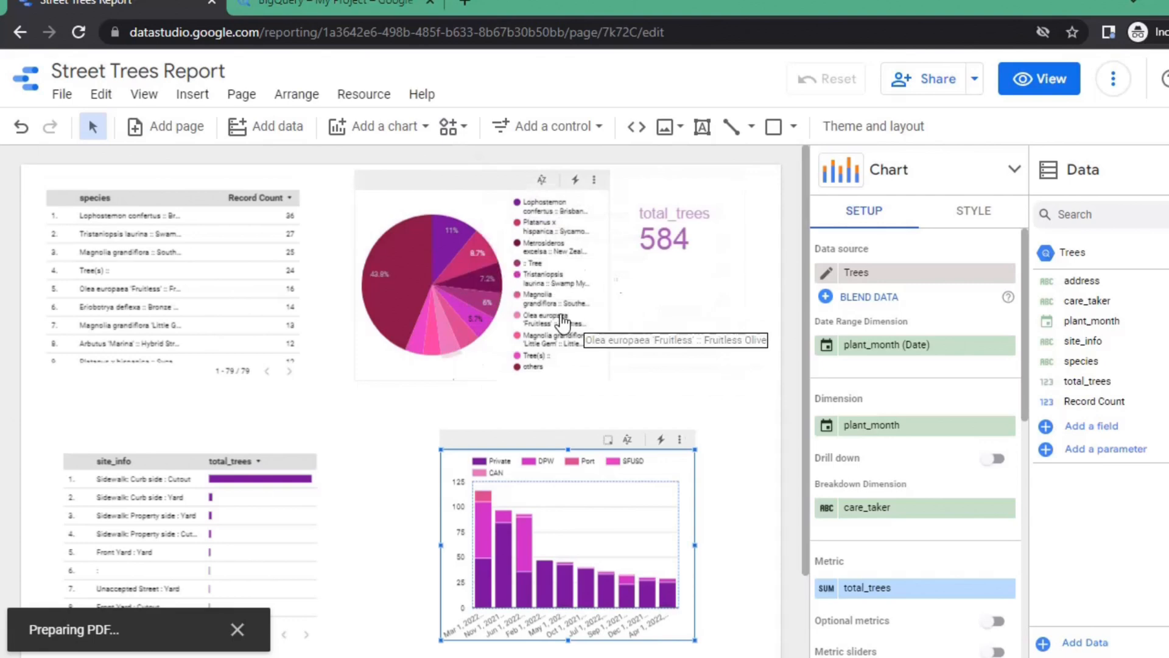
left_click(641, 401)
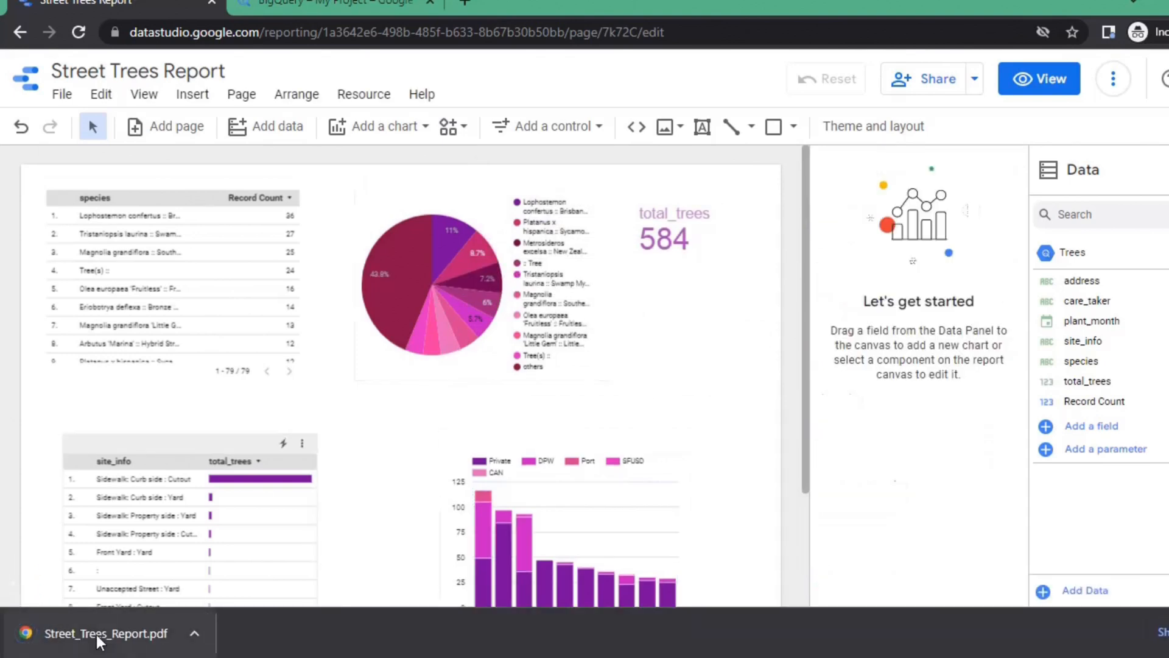
left_click(105, 633)
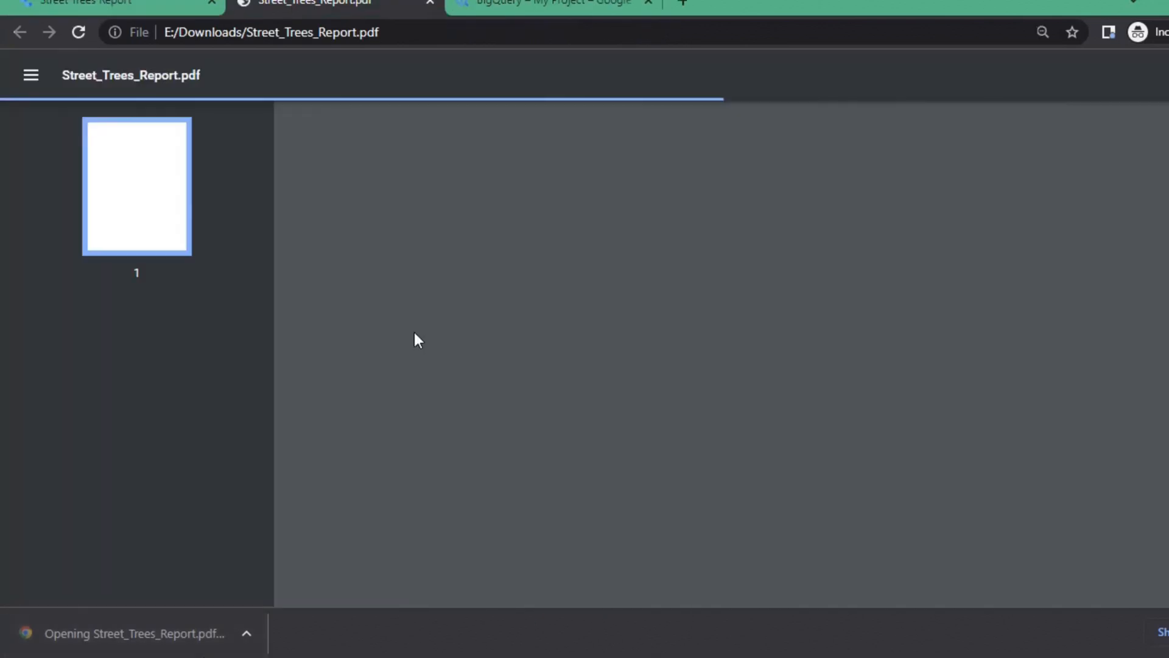